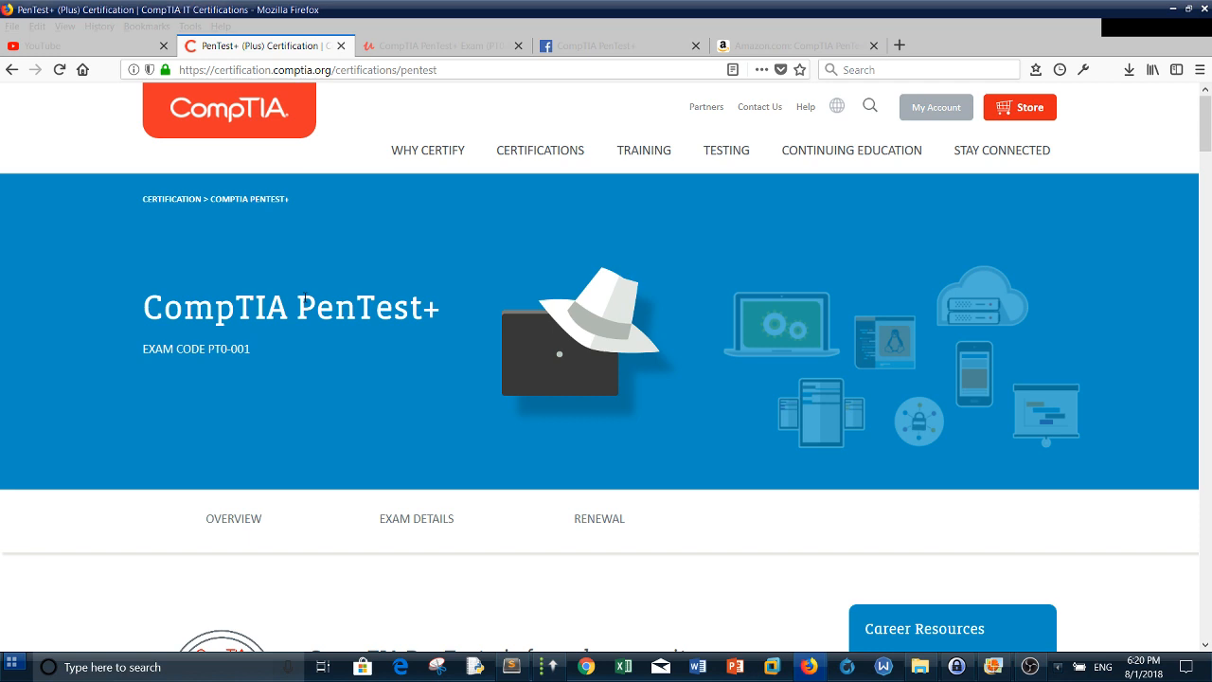
- Bring the Exam Details tab of the PenTest+ page into view on the CompTIA site
click(644, 149)
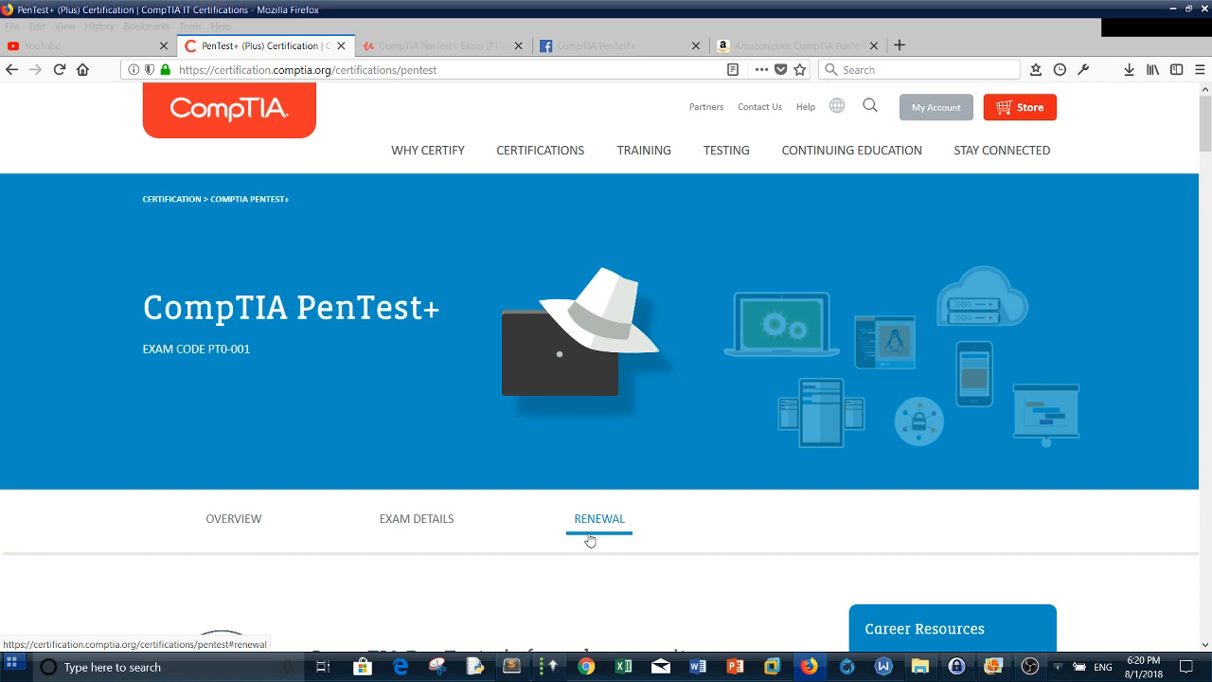
mouse_move(534, 367)
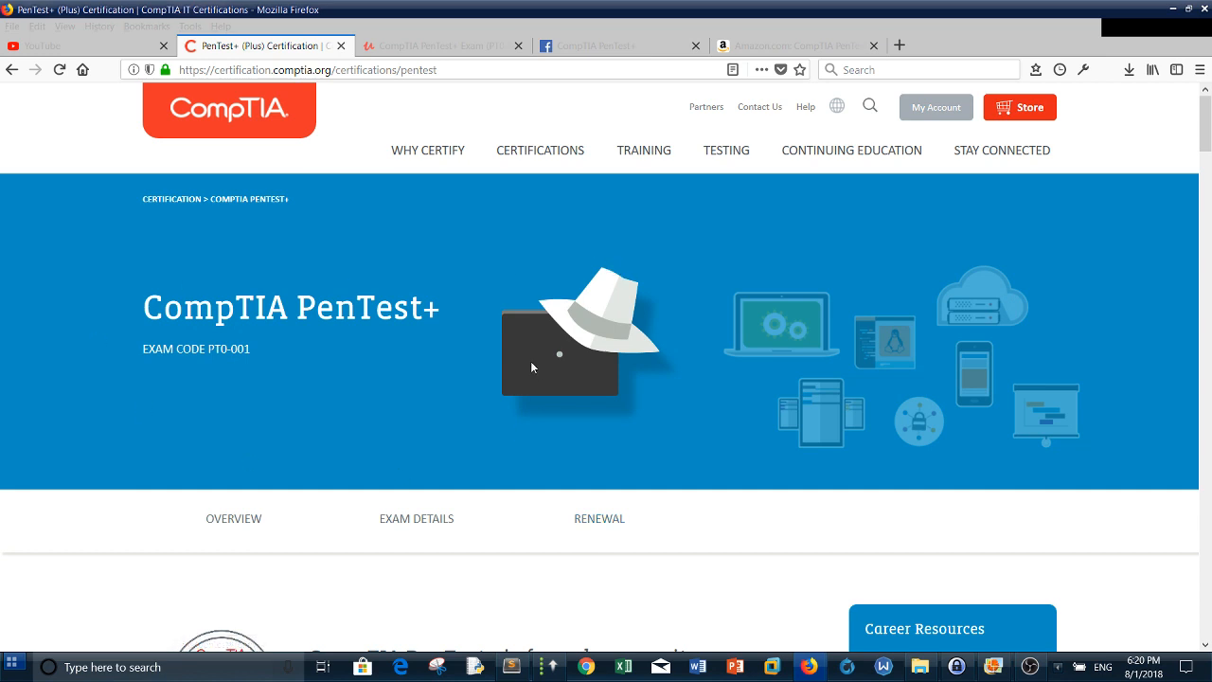
mouse_move(377, 405)
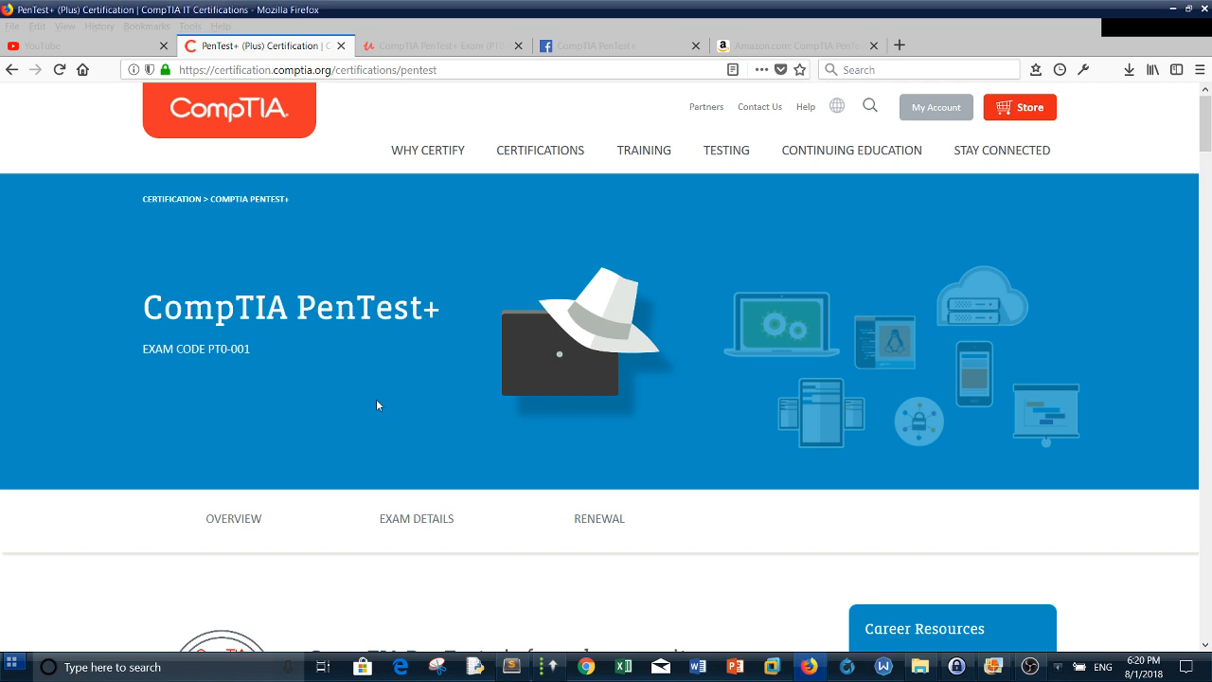
mouse_move(440, 307)
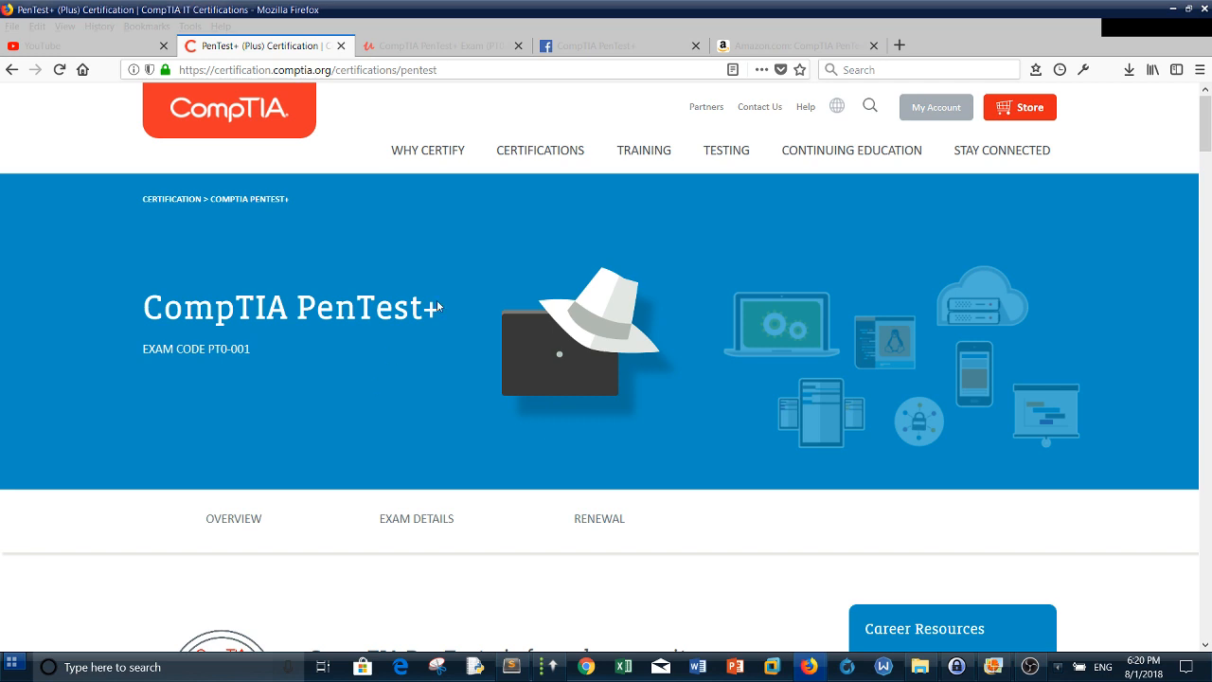
mouse_move(460, 332)
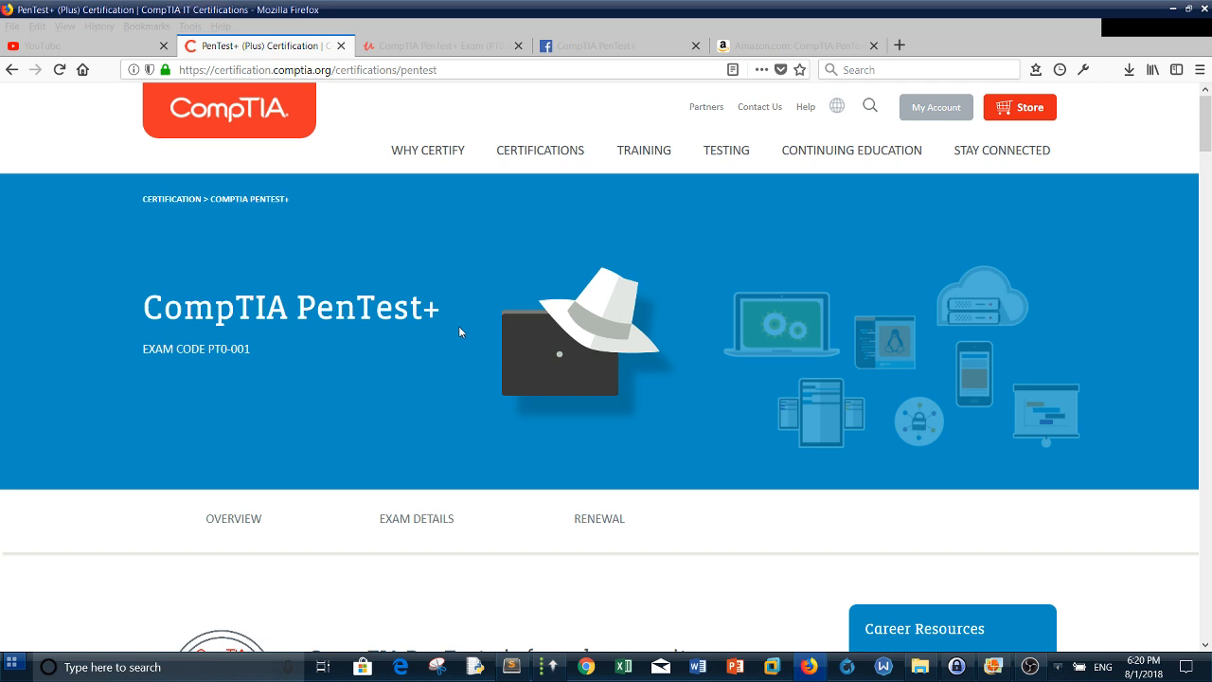
mouse_move(227, 122)
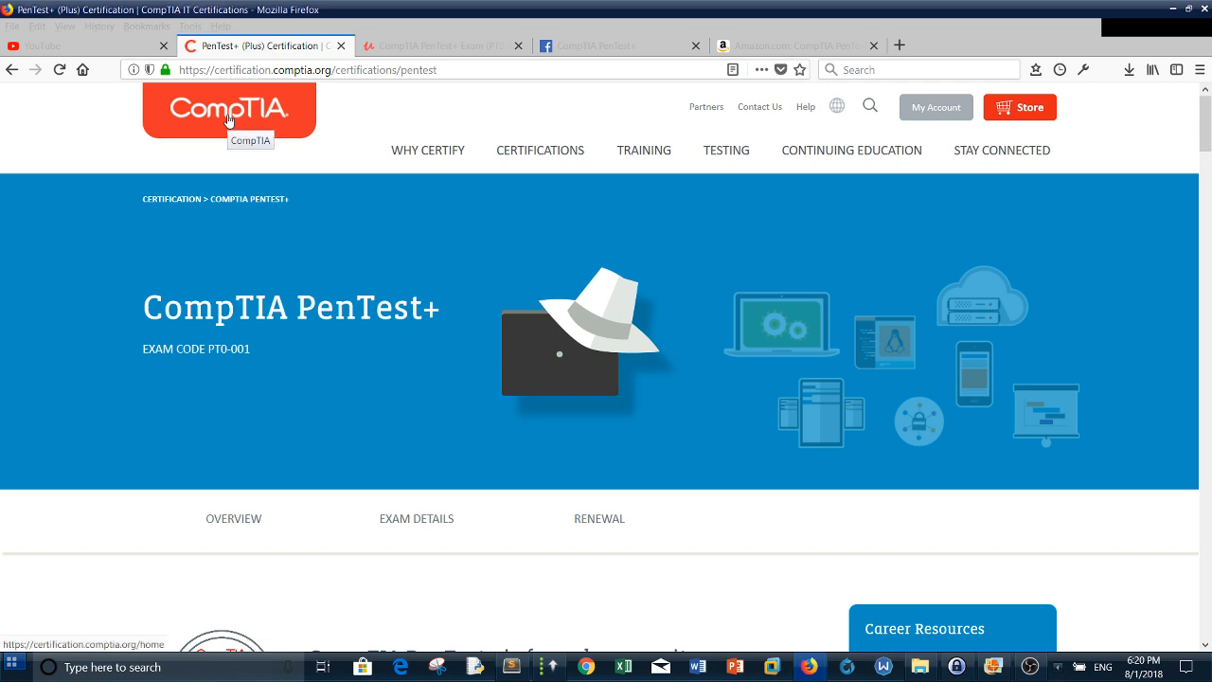
mouse_move(292, 195)
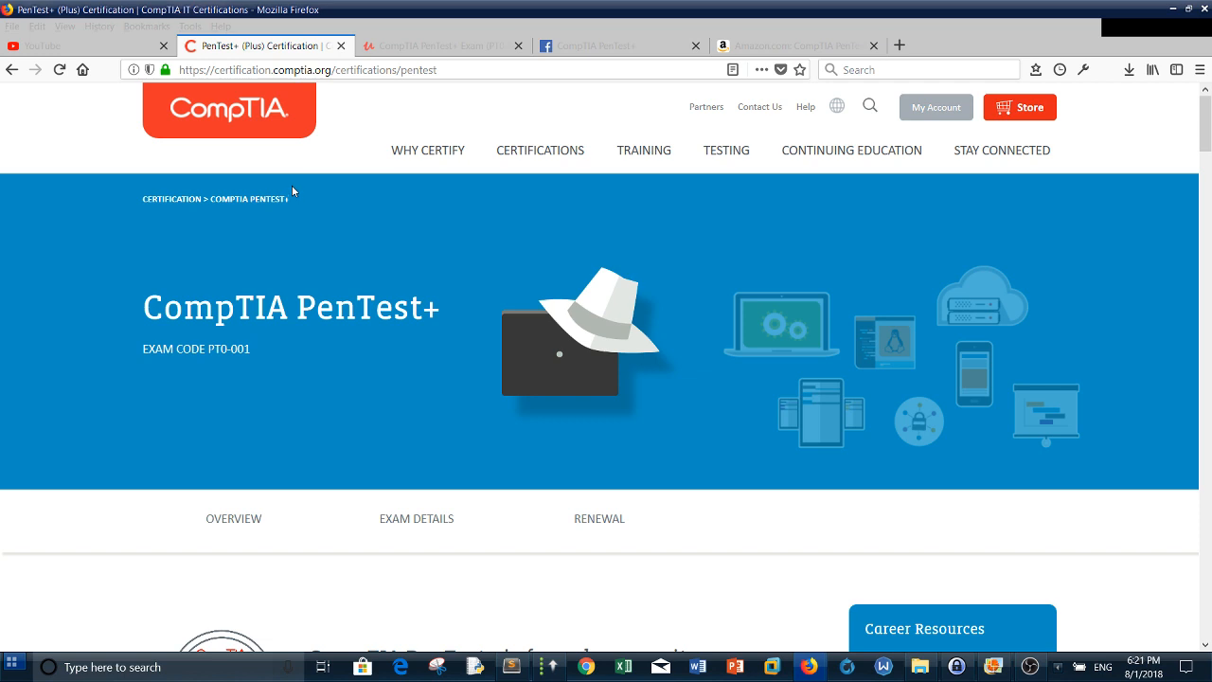
mouse_move(458, 326)
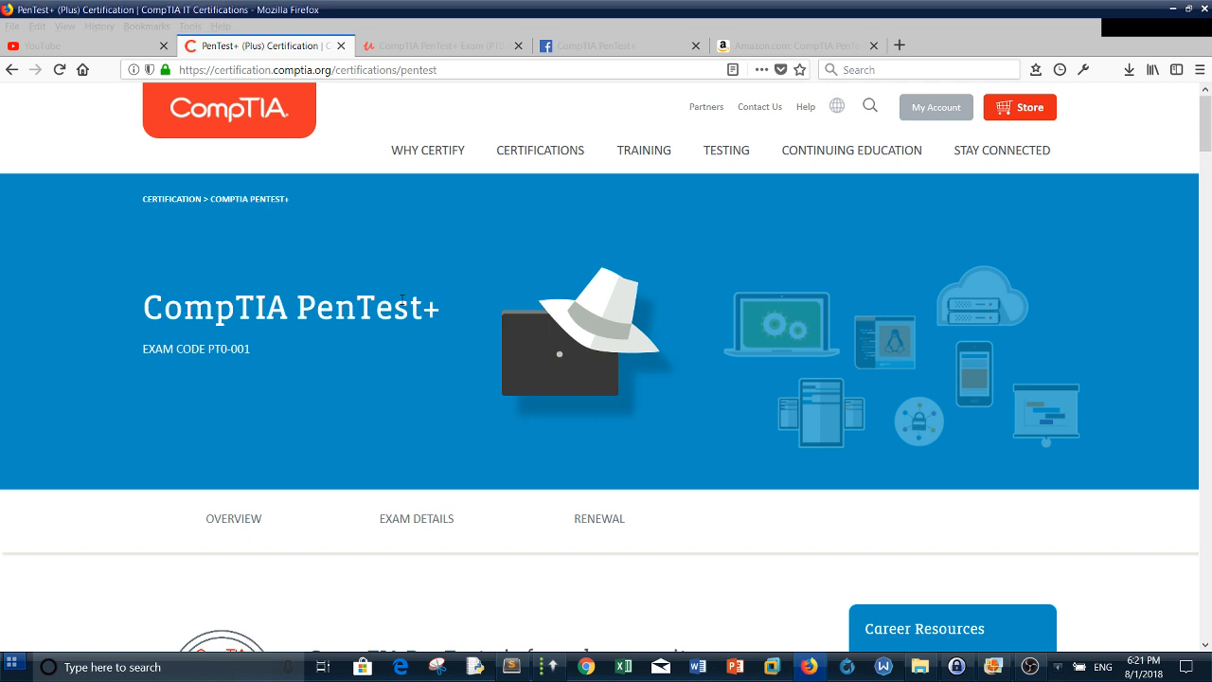
mouse_move(455, 266)
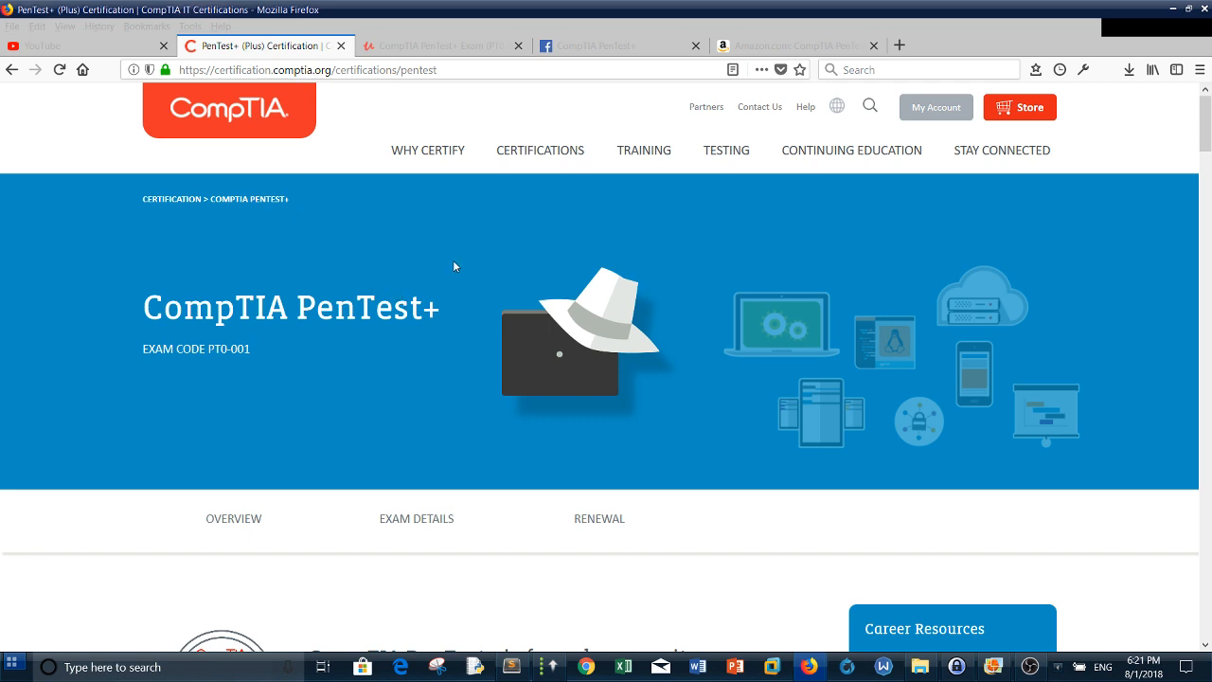
mouse_move(415, 244)
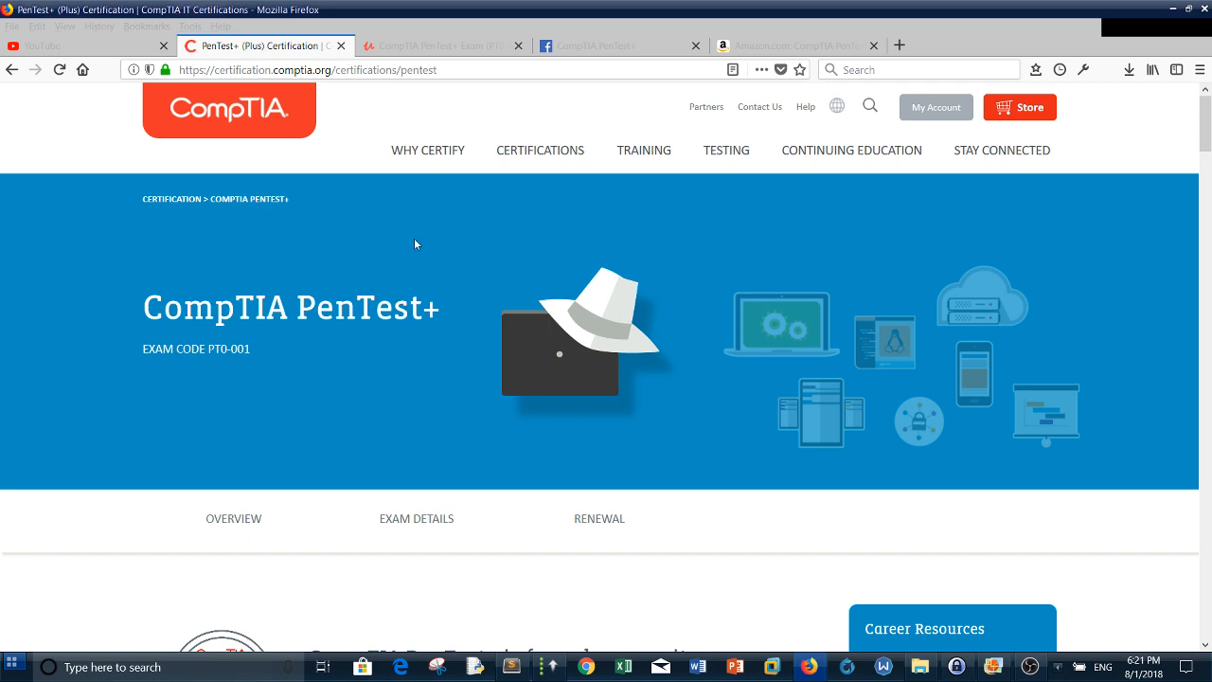
click(850, 150)
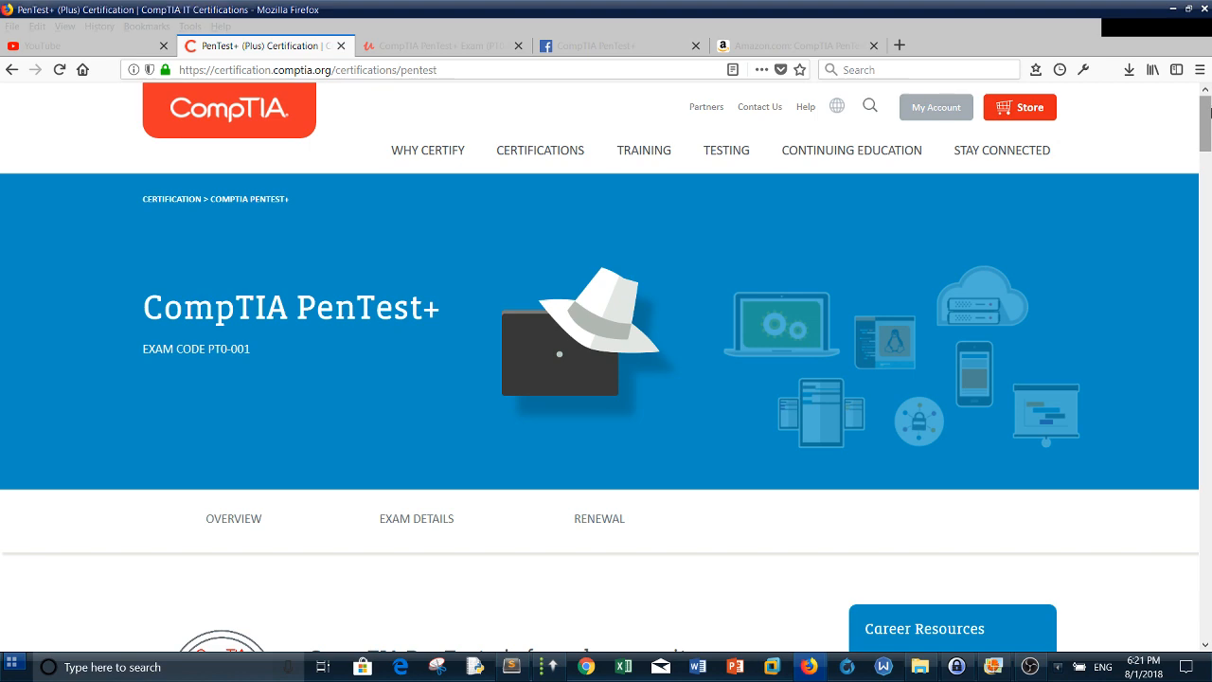
scroll(down, 3)
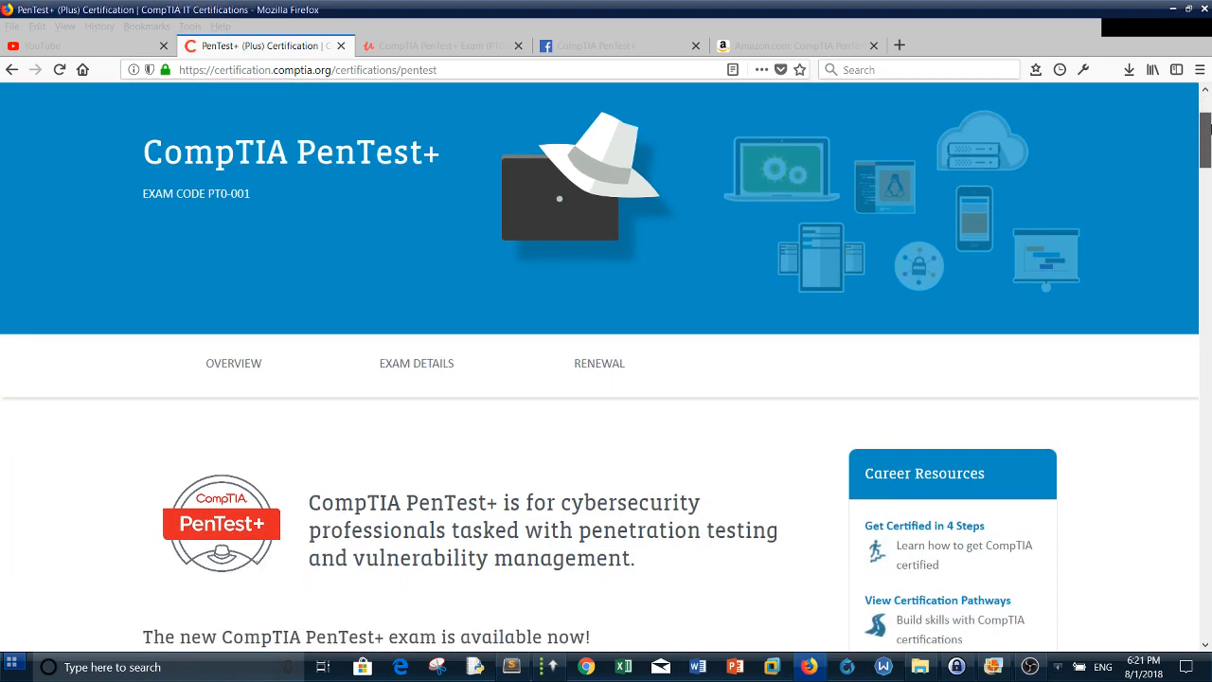
scroll(down, 3)
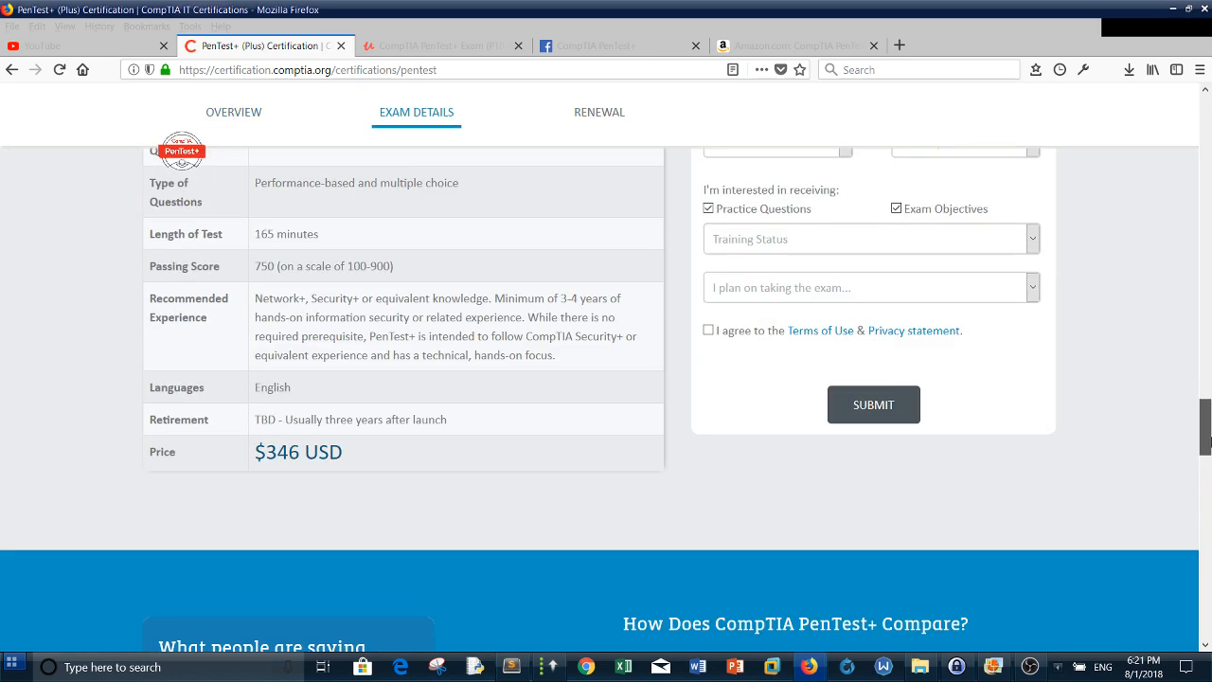
scroll(up, 3)
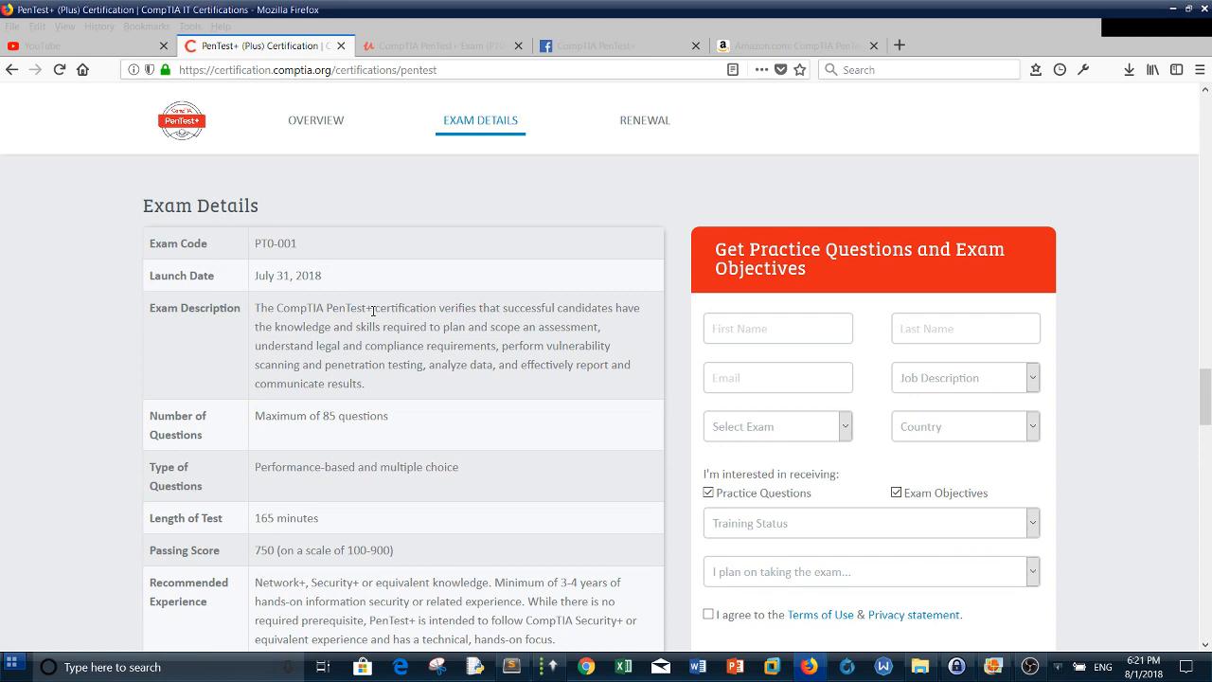
mouse_move(256, 477)
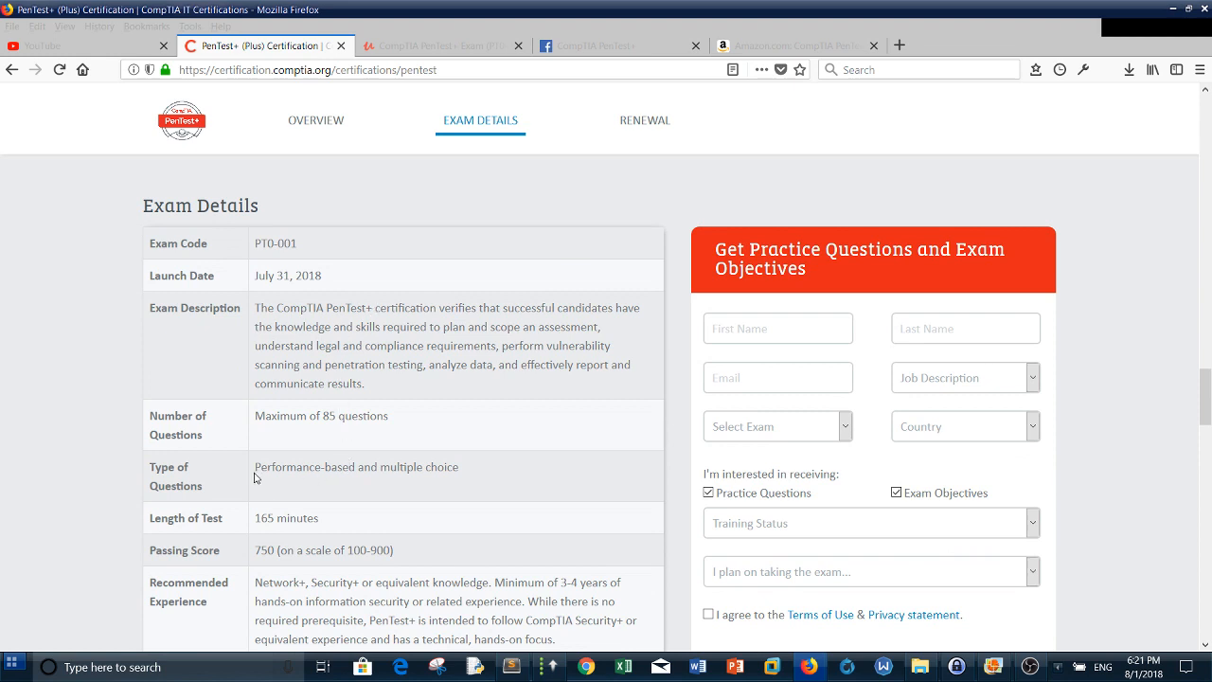
- Highlight the Performance-based question type and the 750 passing score while discussing them
double_click(356, 466)
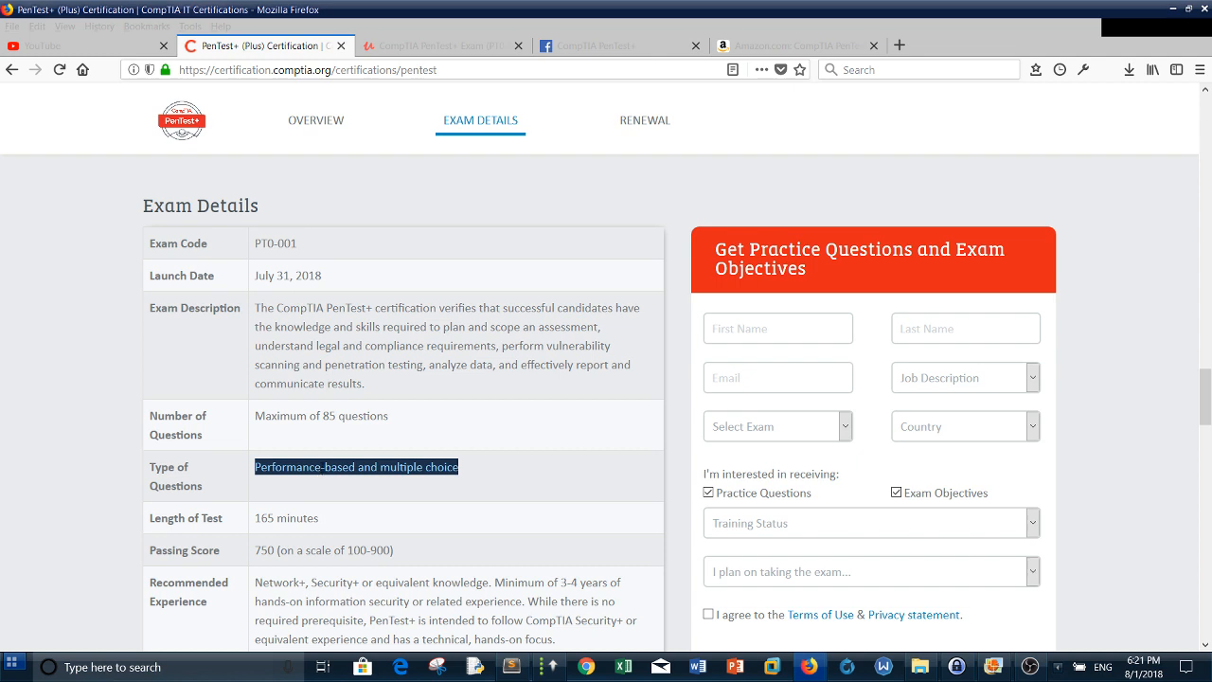
click(356, 466)
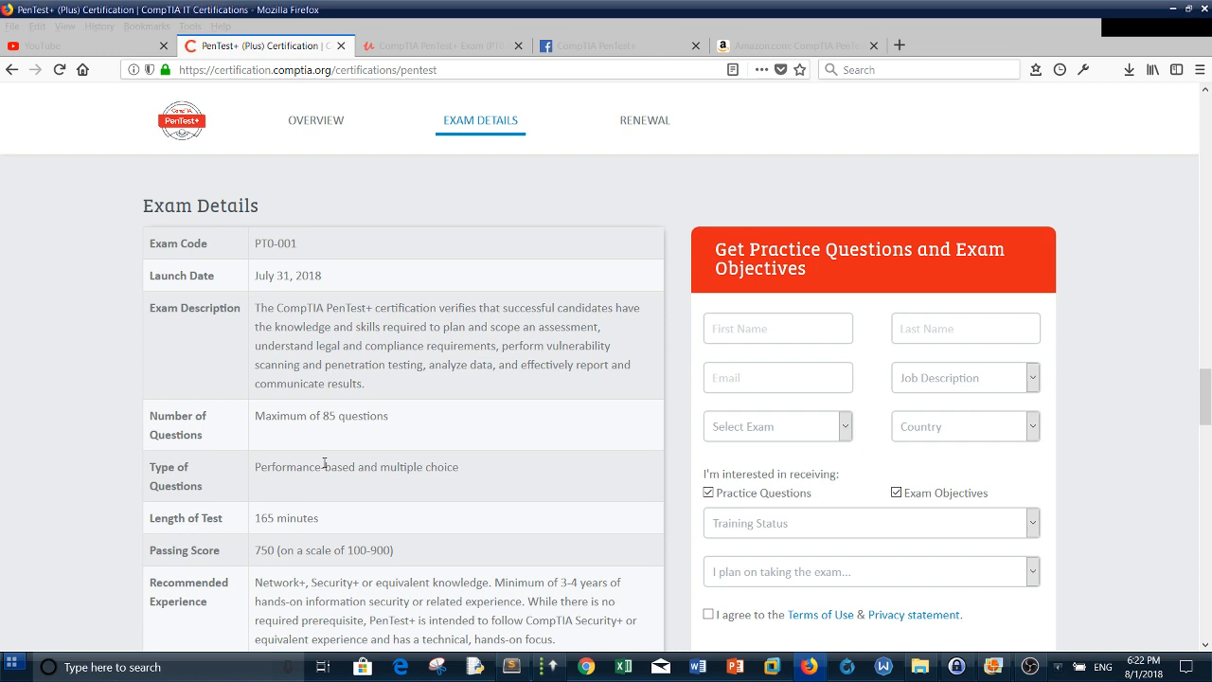
mouse_move(257, 466)
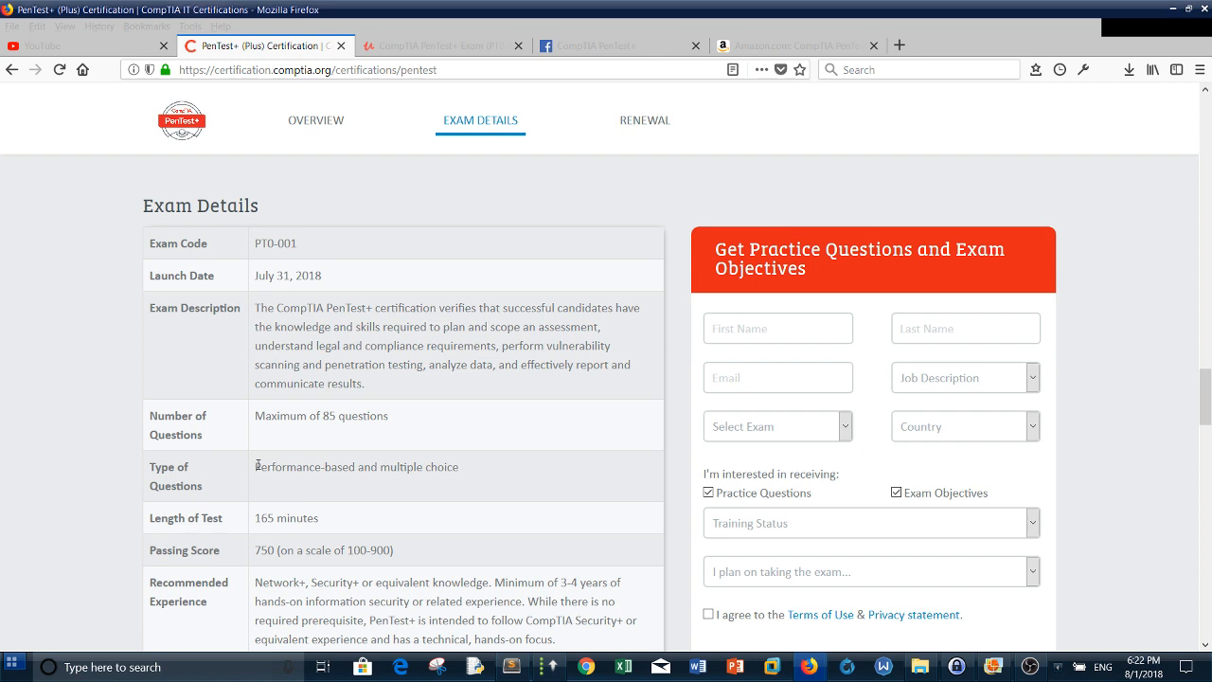
double_click(303, 465)
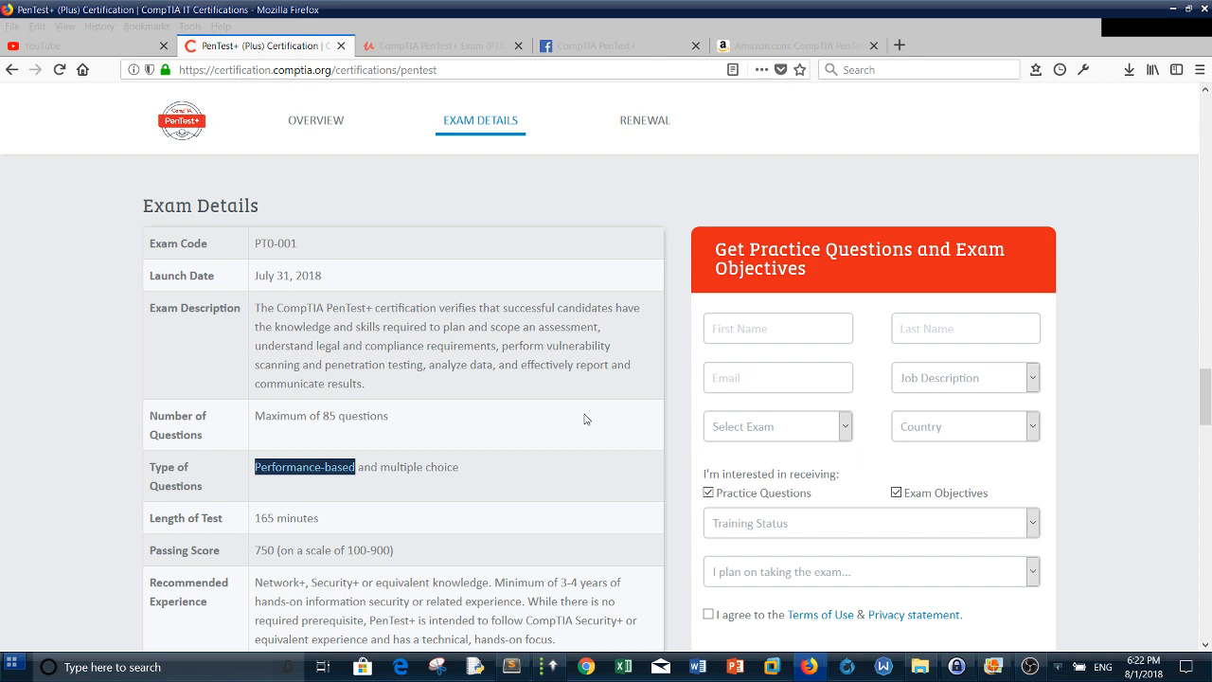
mouse_move(392, 282)
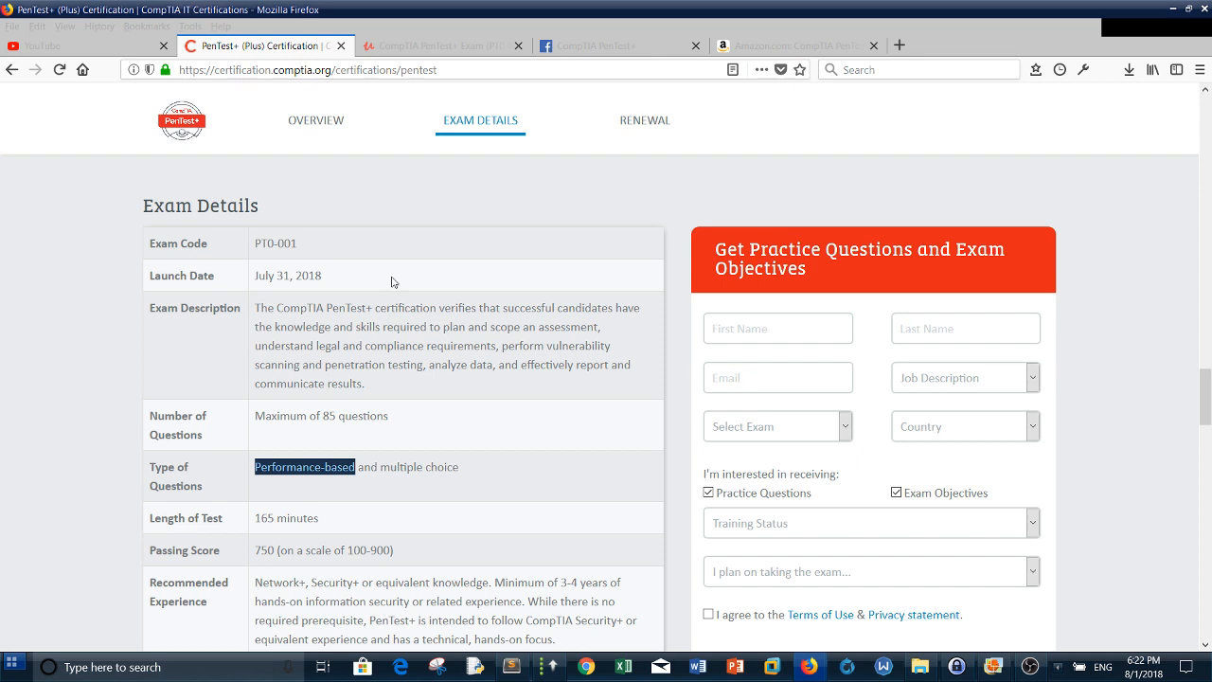
mouse_move(250, 556)
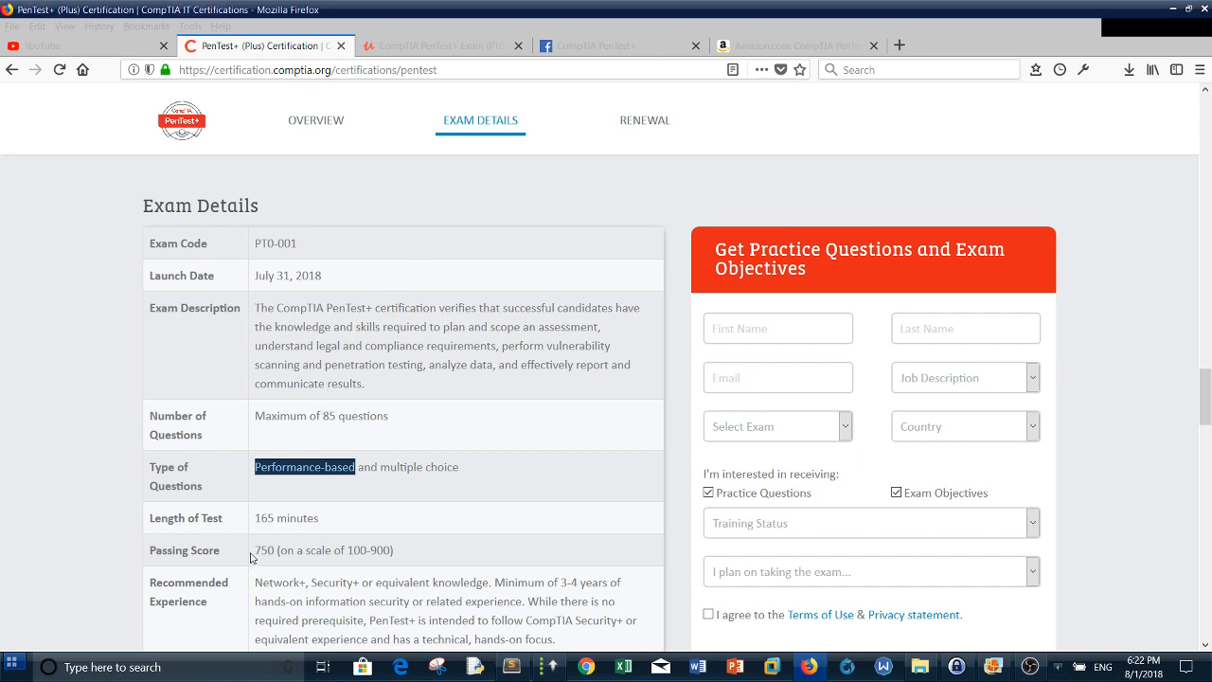
double_click(269, 549)
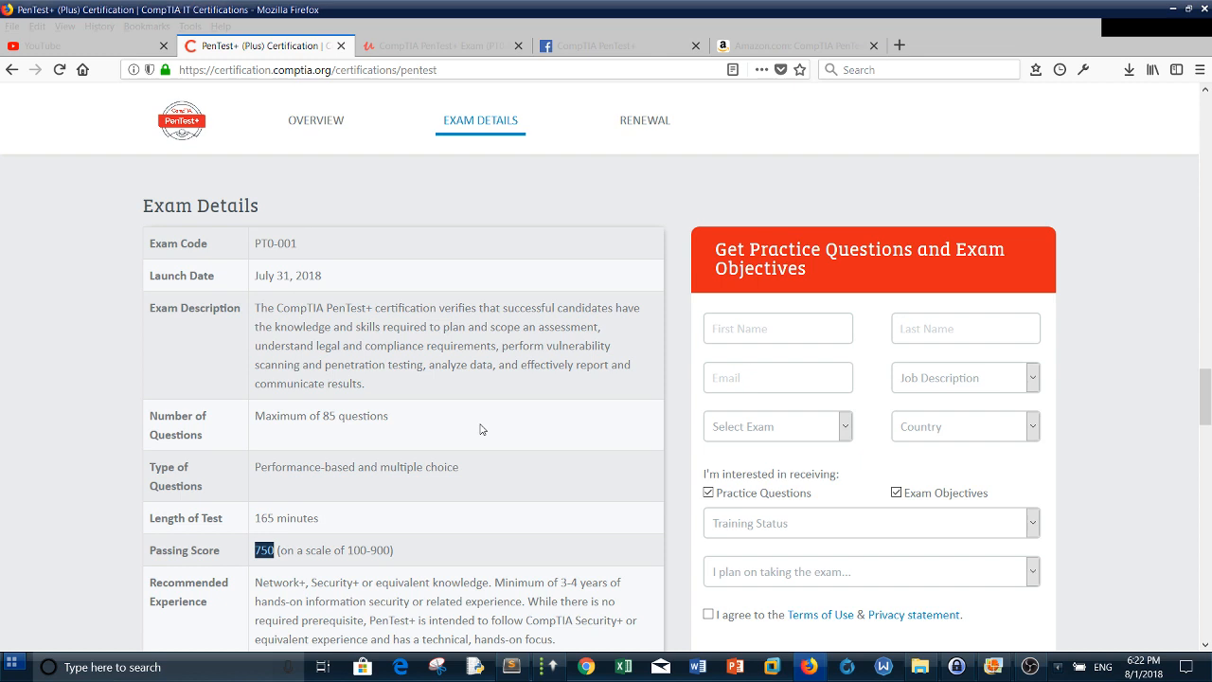
mouse_move(490, 409)
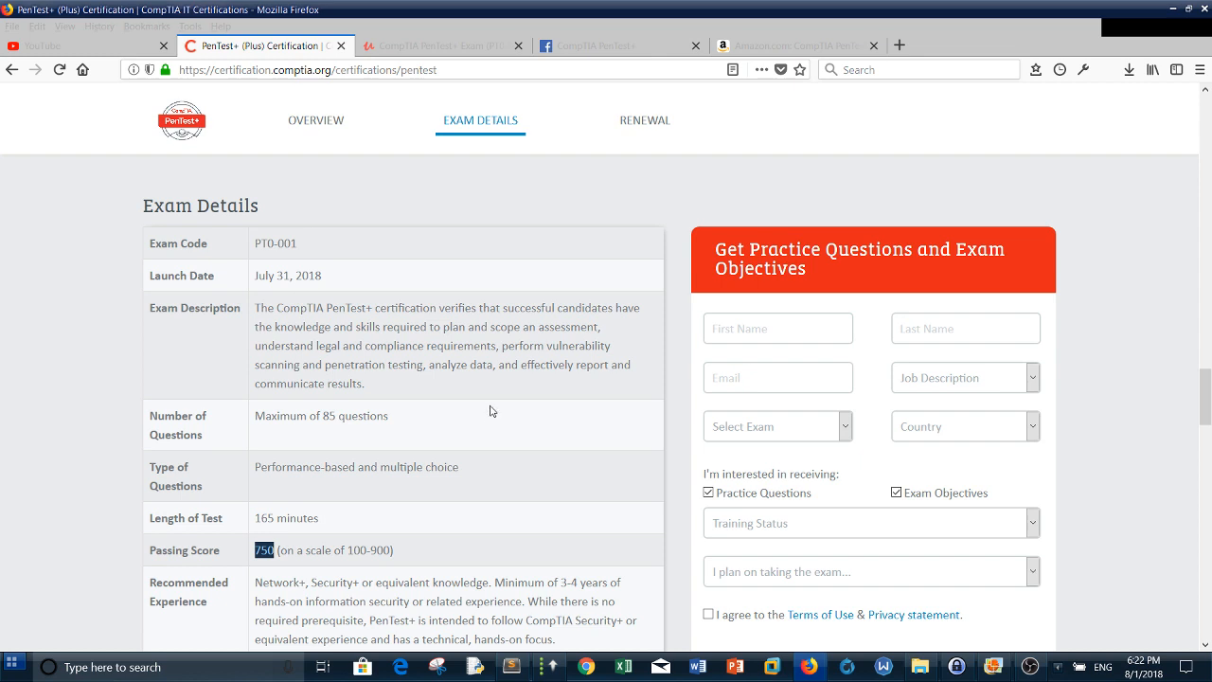
mouse_move(509, 390)
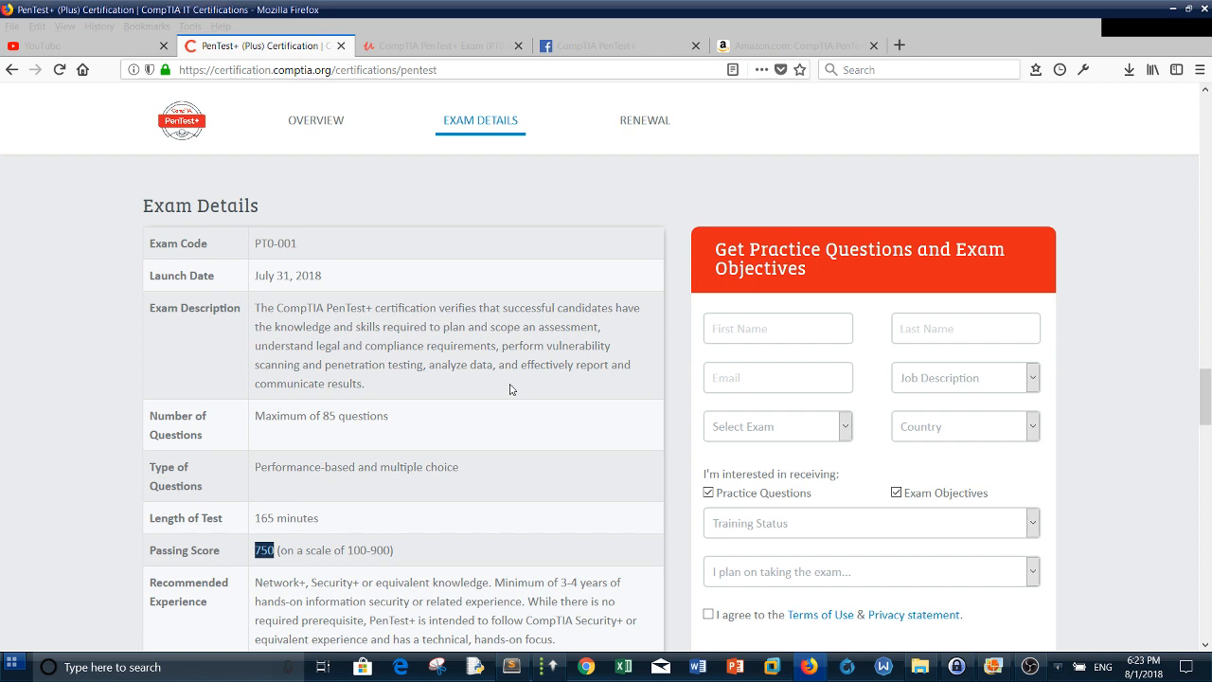
mouse_move(263, 265)
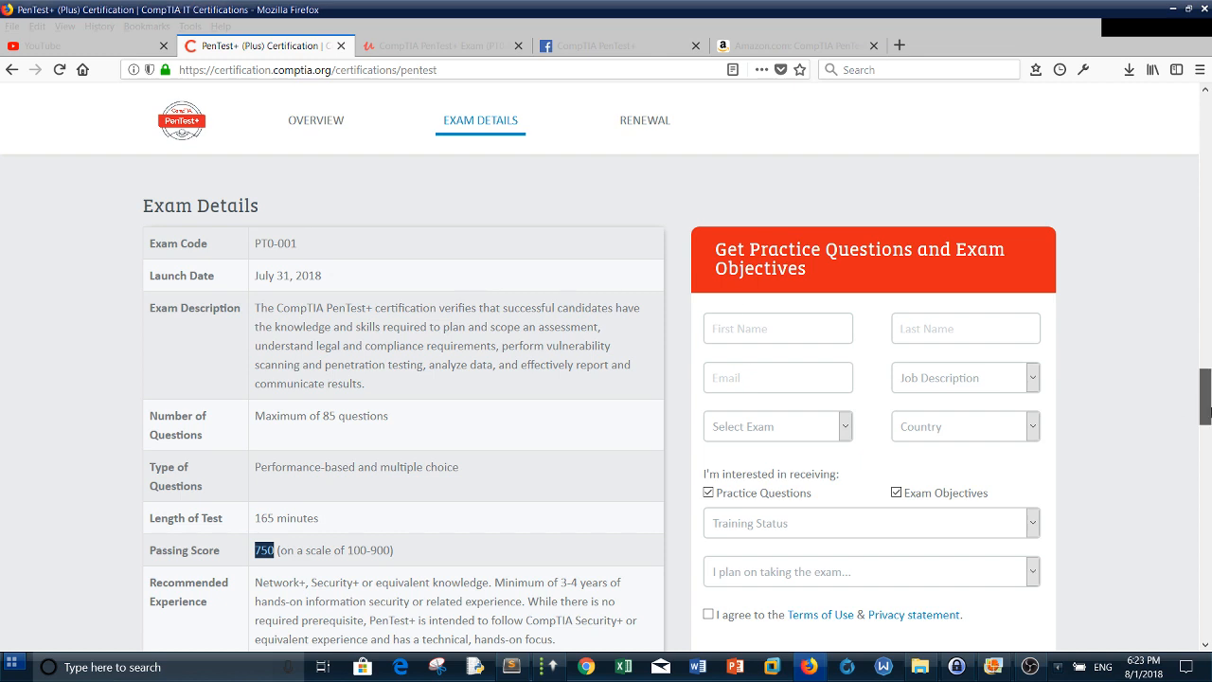
- Scroll down to the Price row showing $346 USD
scroll(down, 3)
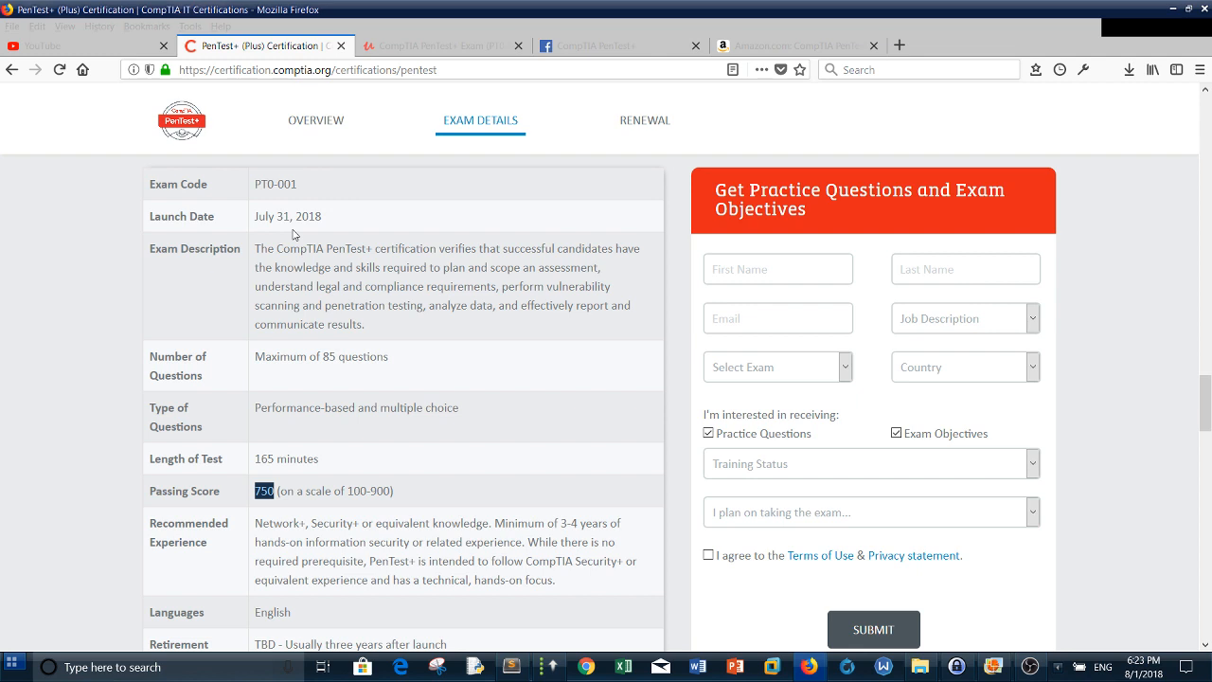
mouse_move(1151, 416)
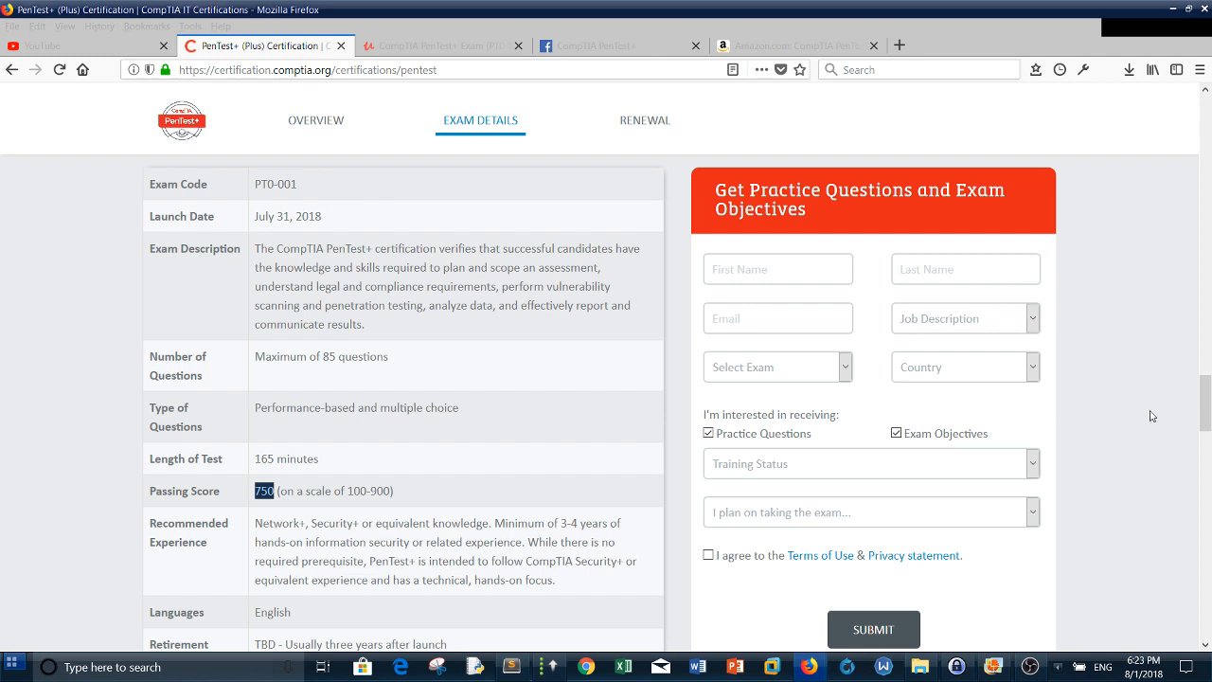
scroll(down, 3)
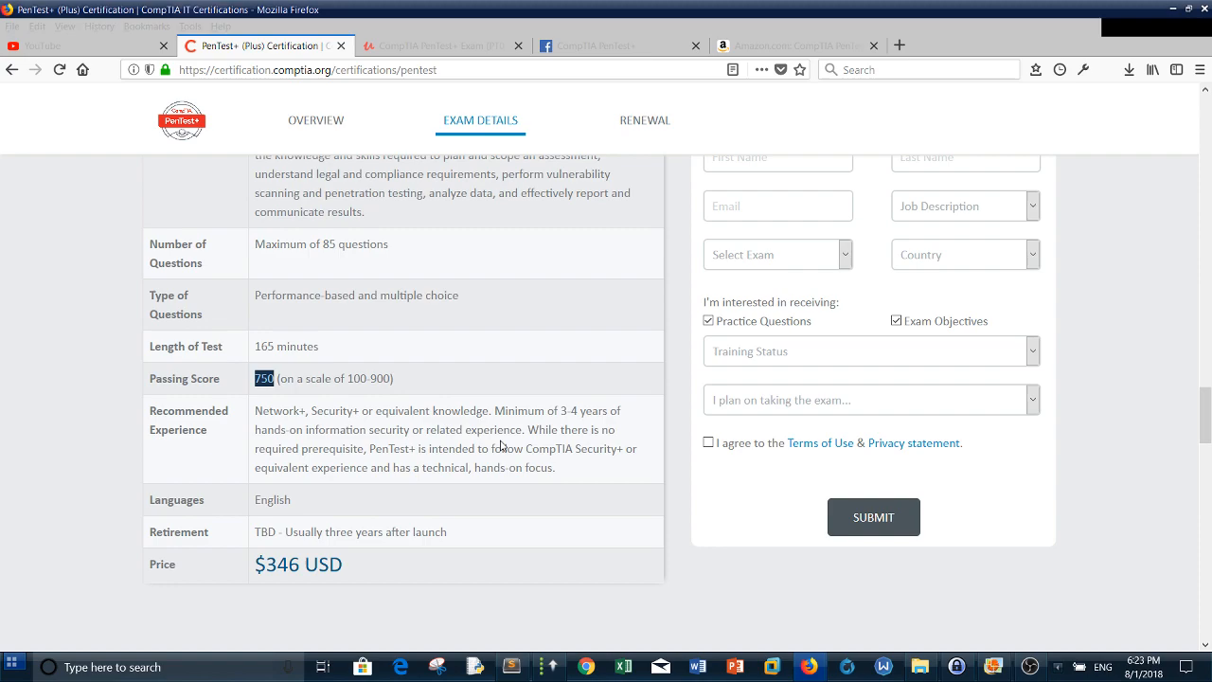
- Switch to the Overview tab and scroll up to the PenTest+ PT0-001 banner
click(315, 121)
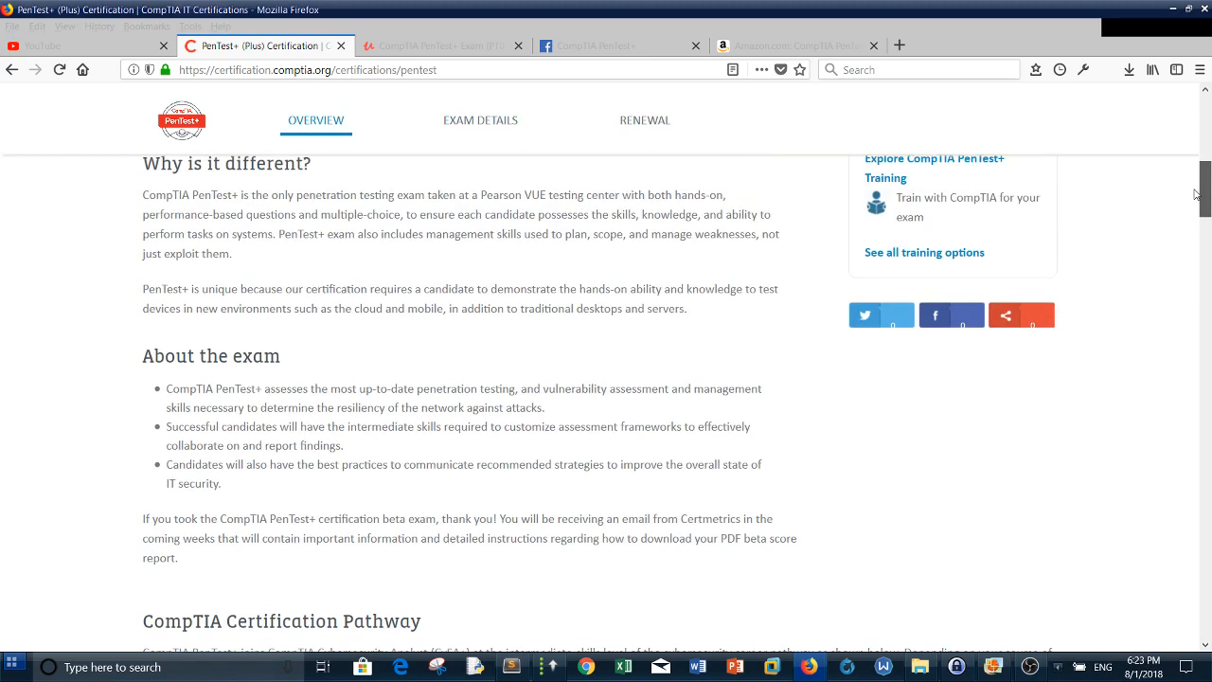
scroll(up, 3)
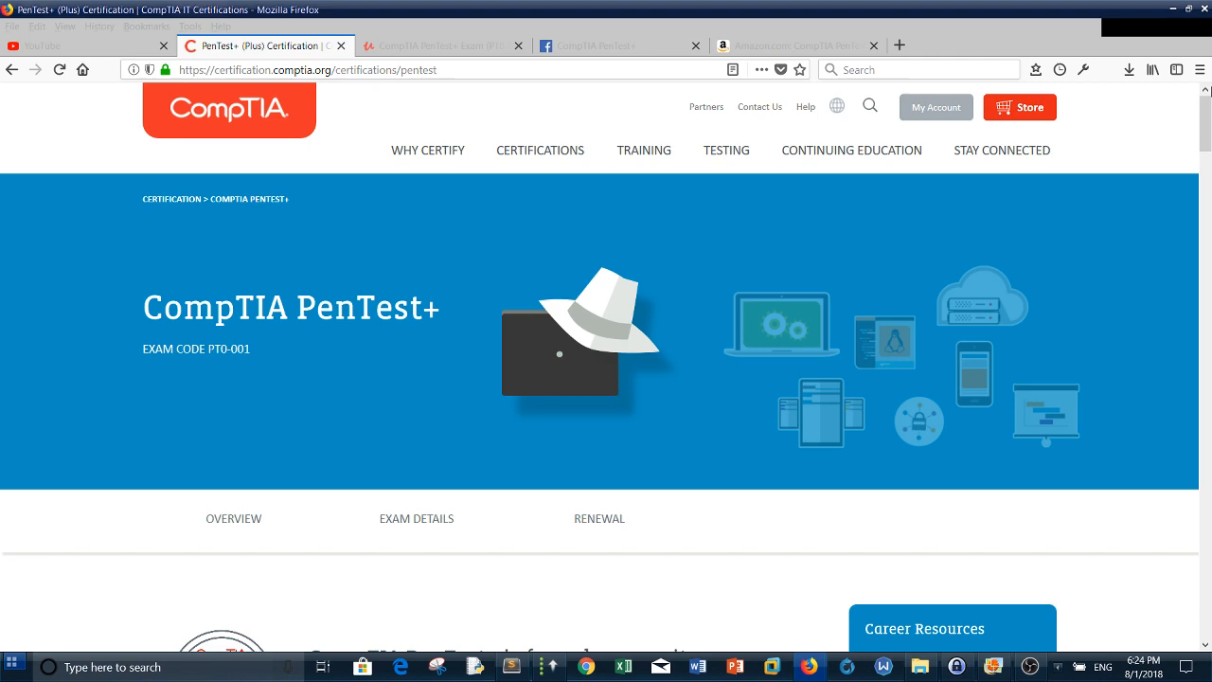
mouse_move(1179, 263)
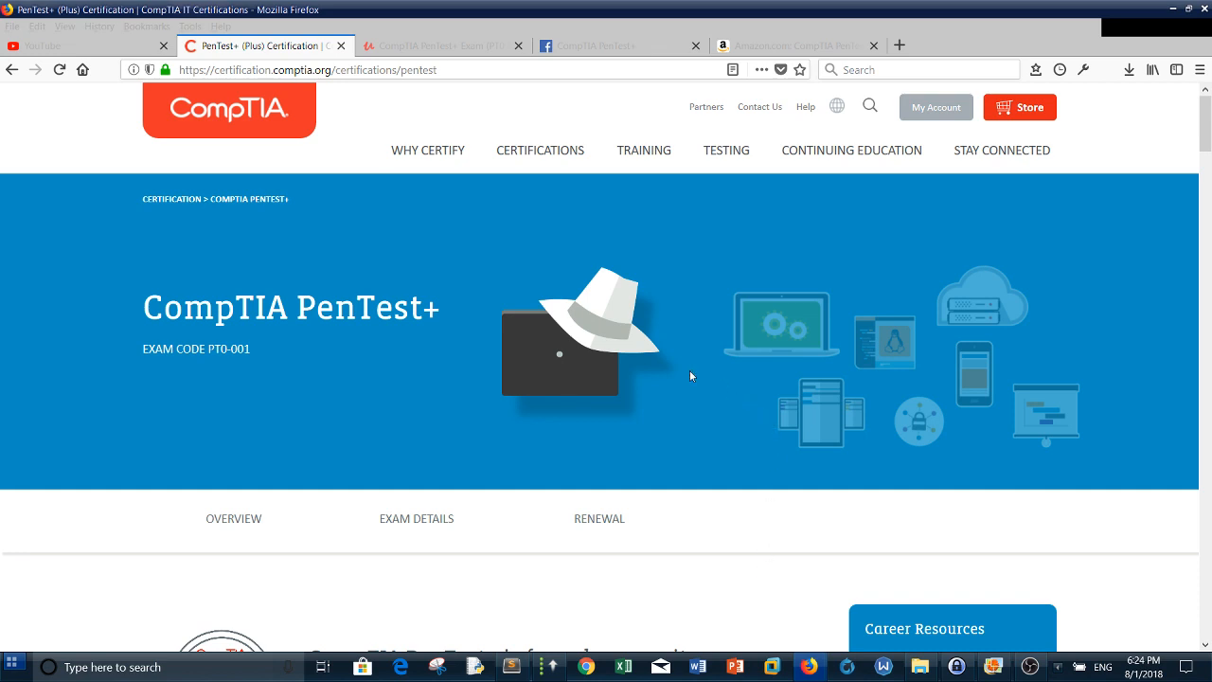
mouse_move(621, 344)
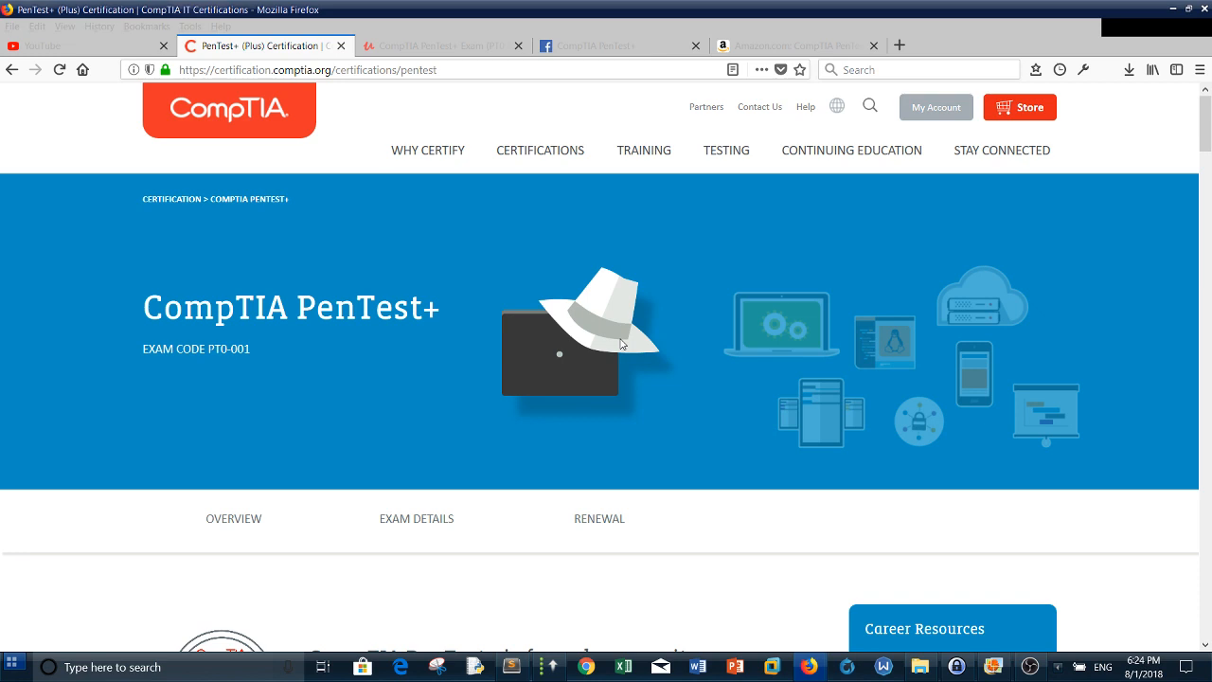
mouse_move(634, 352)
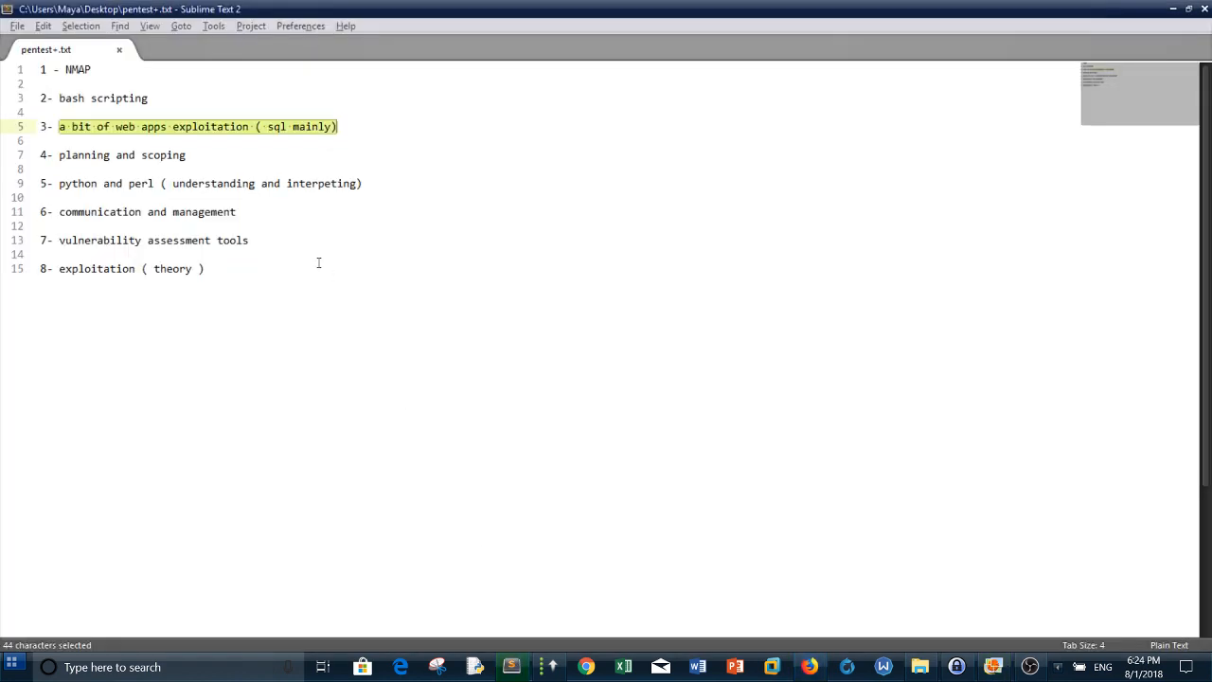
- Highlight the whole pentest+.txt list, then NMAP, bash scripting and planning and scoping in turn
key(ctrl+a)
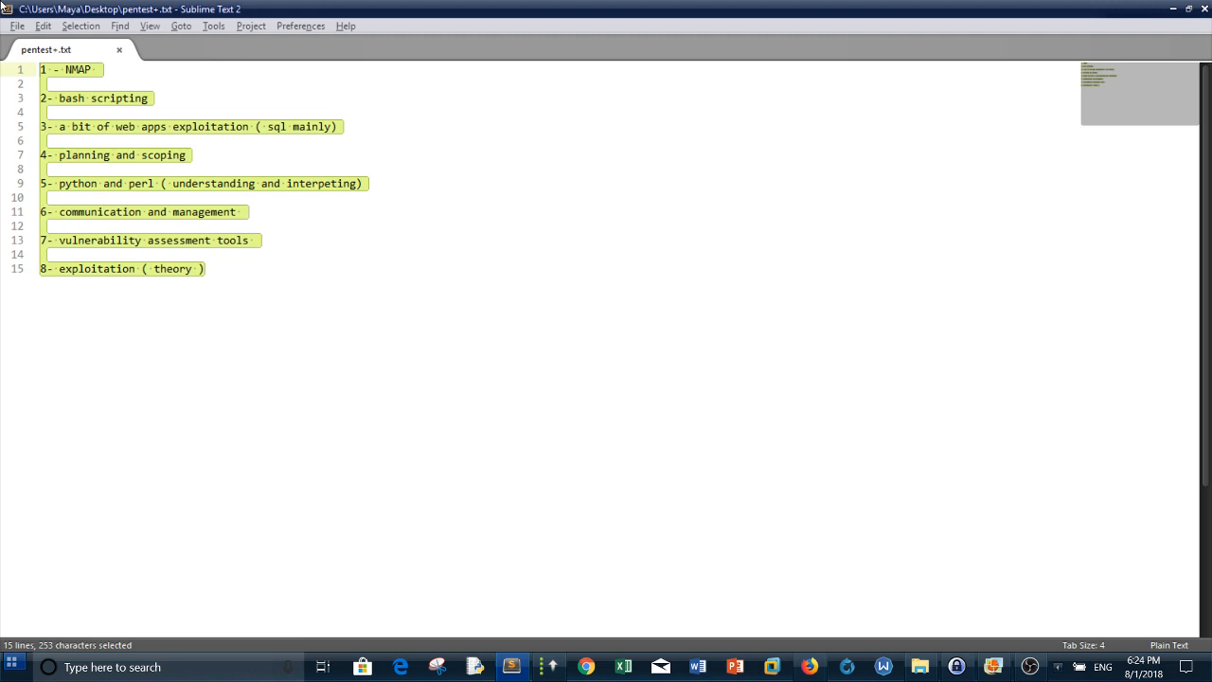
mouse_move(484, 303)
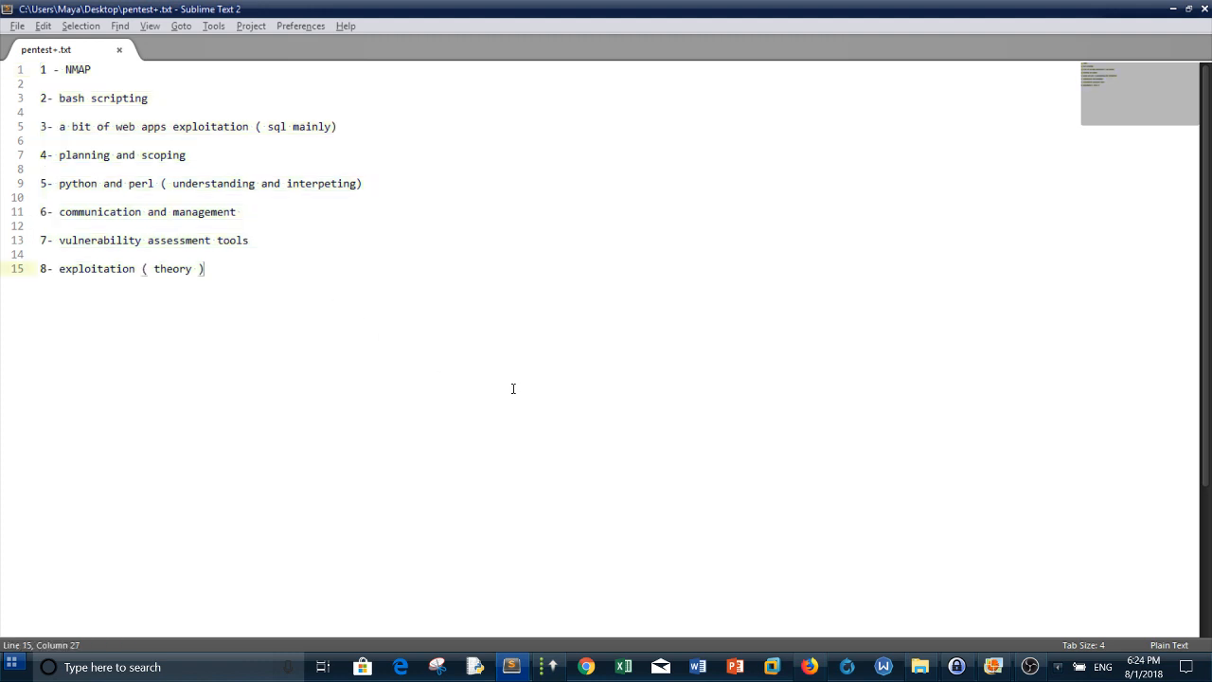
double_click(78, 68)
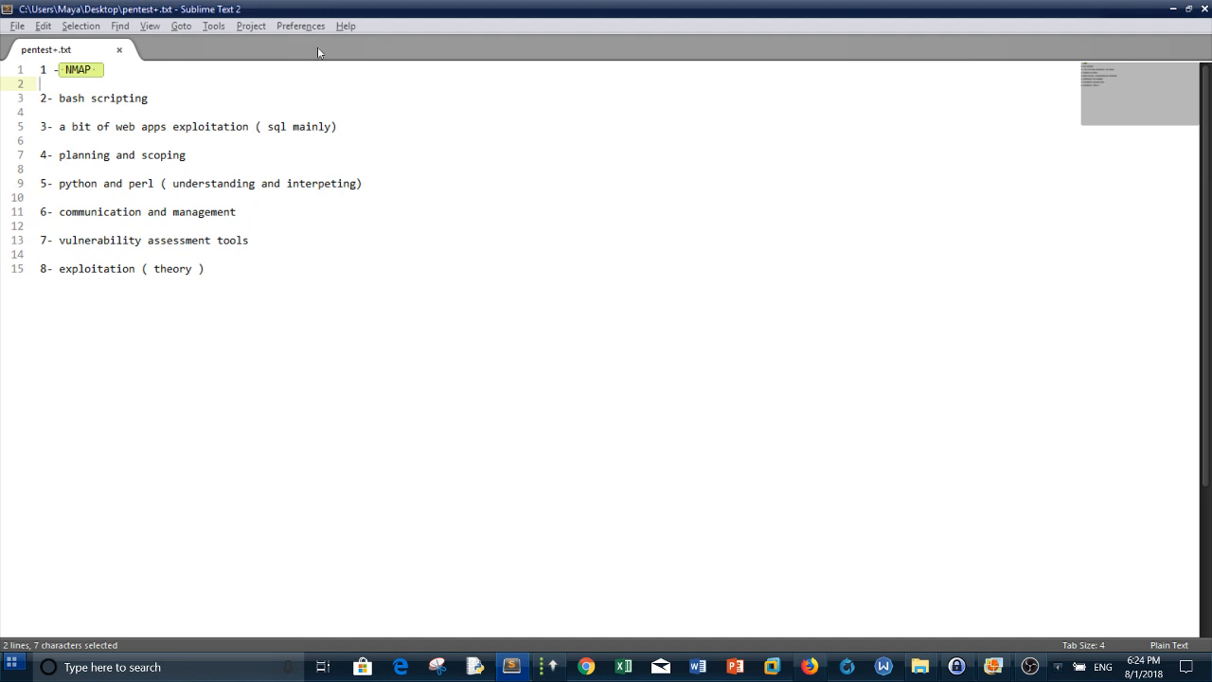
double_click(102, 98)
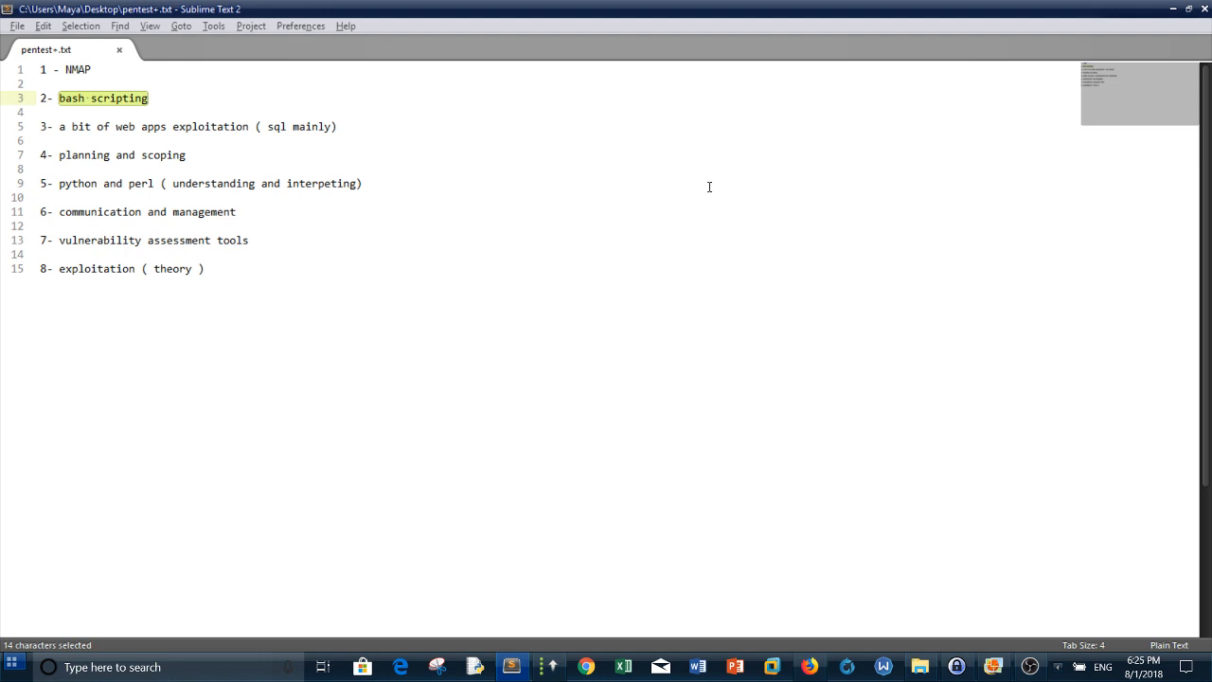
mouse_move(530, 119)
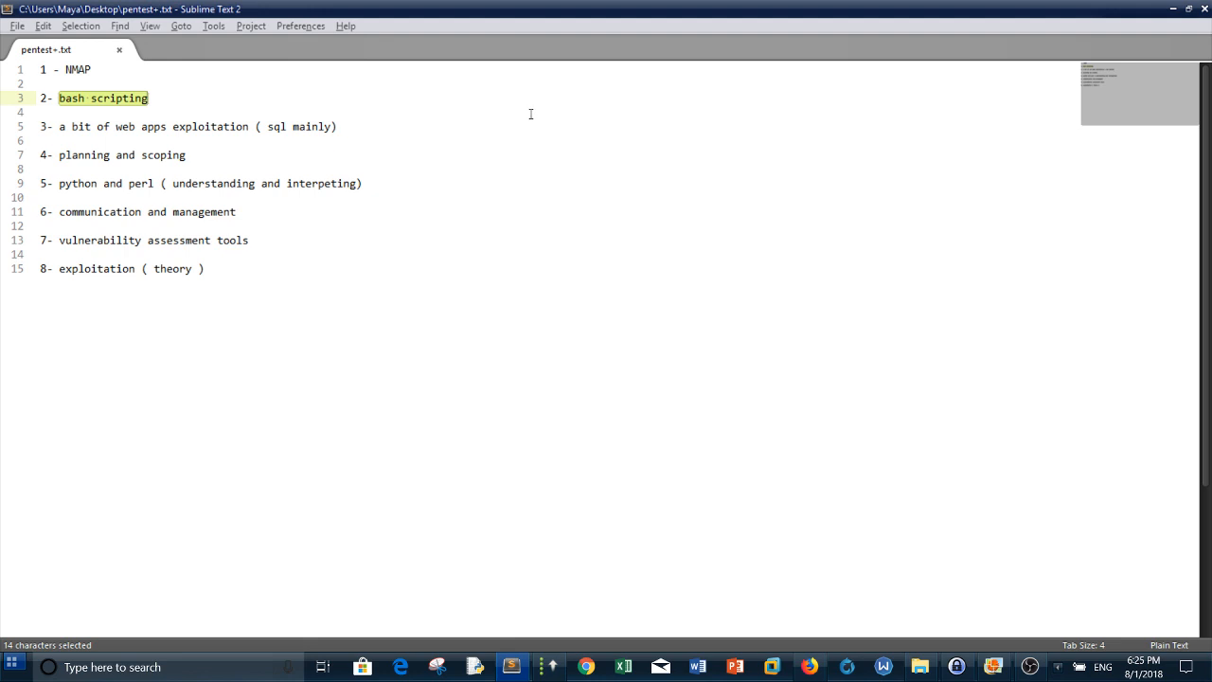
mouse_move(66, 125)
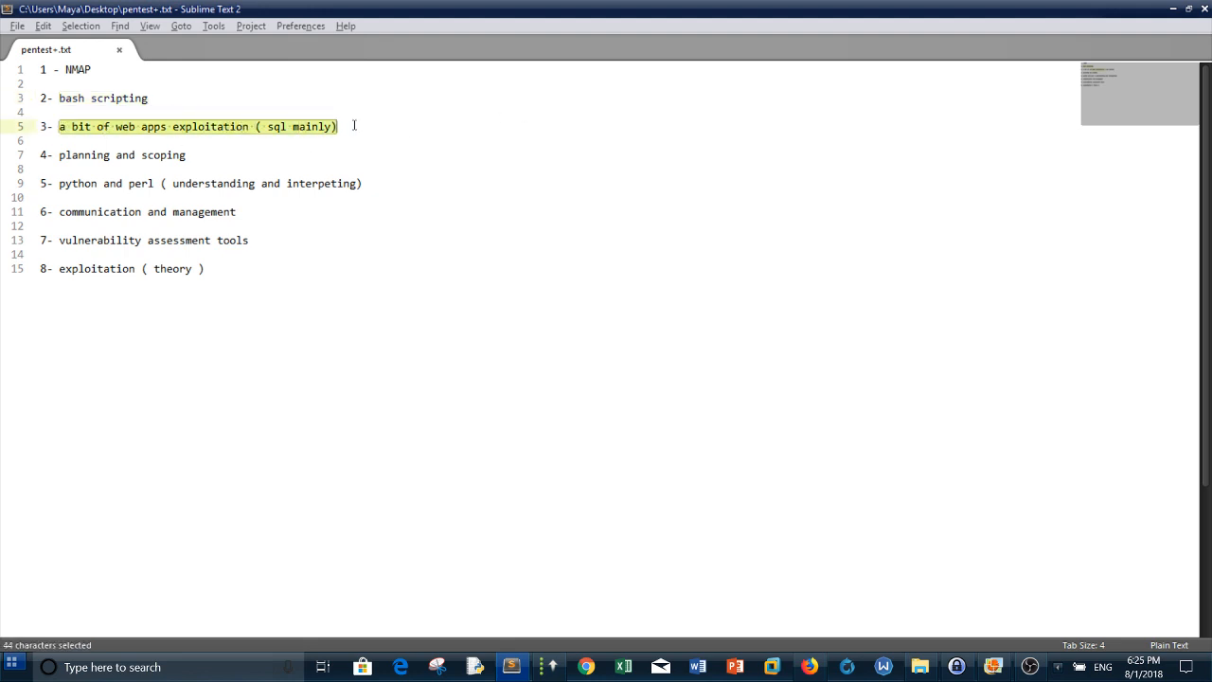
click(337, 125)
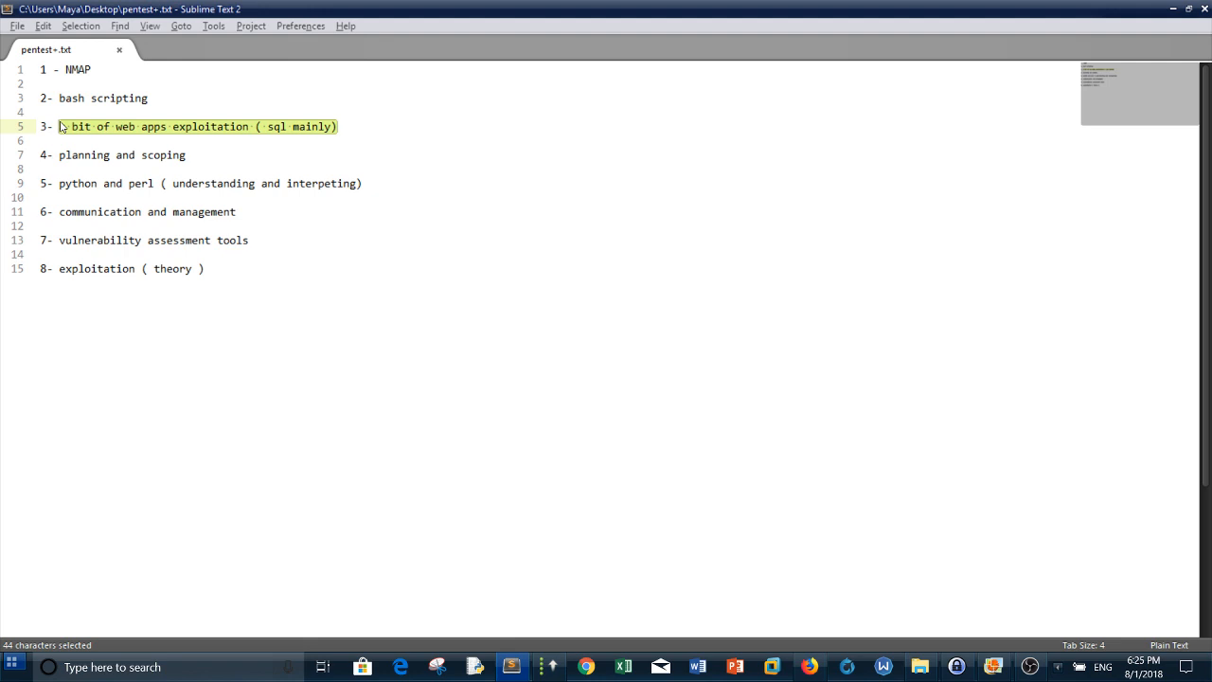
mouse_move(273, 140)
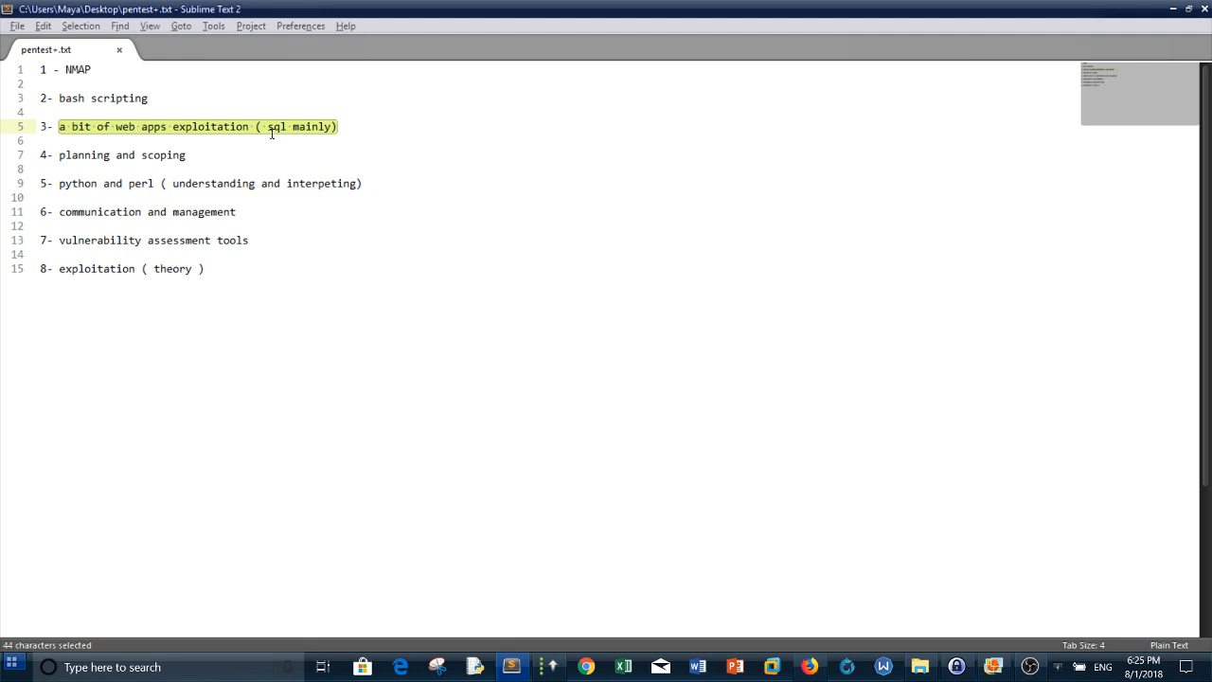
mouse_move(269, 136)
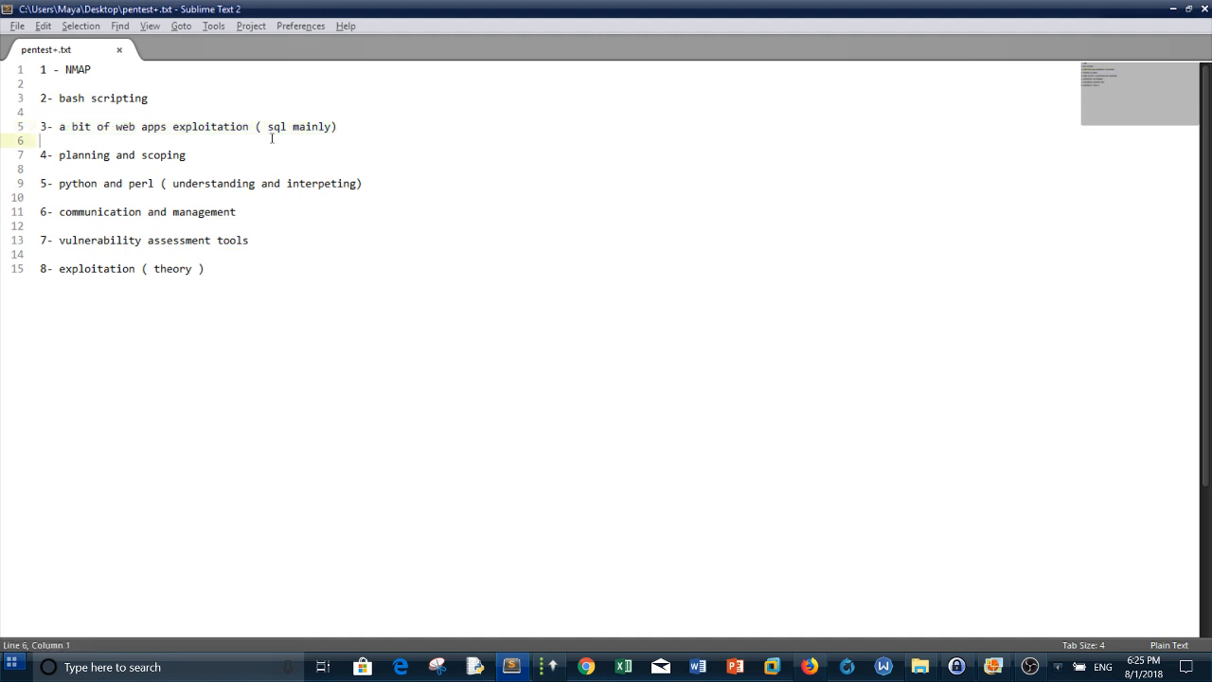
double_click(121, 156)
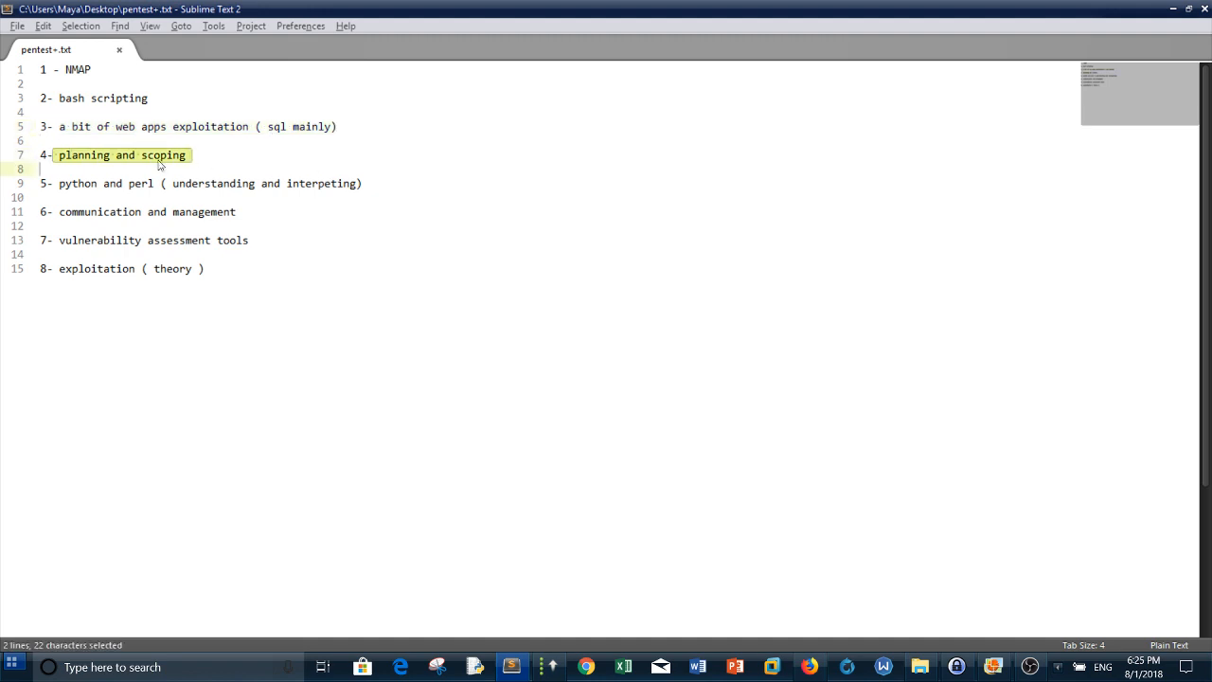
click(159, 155)
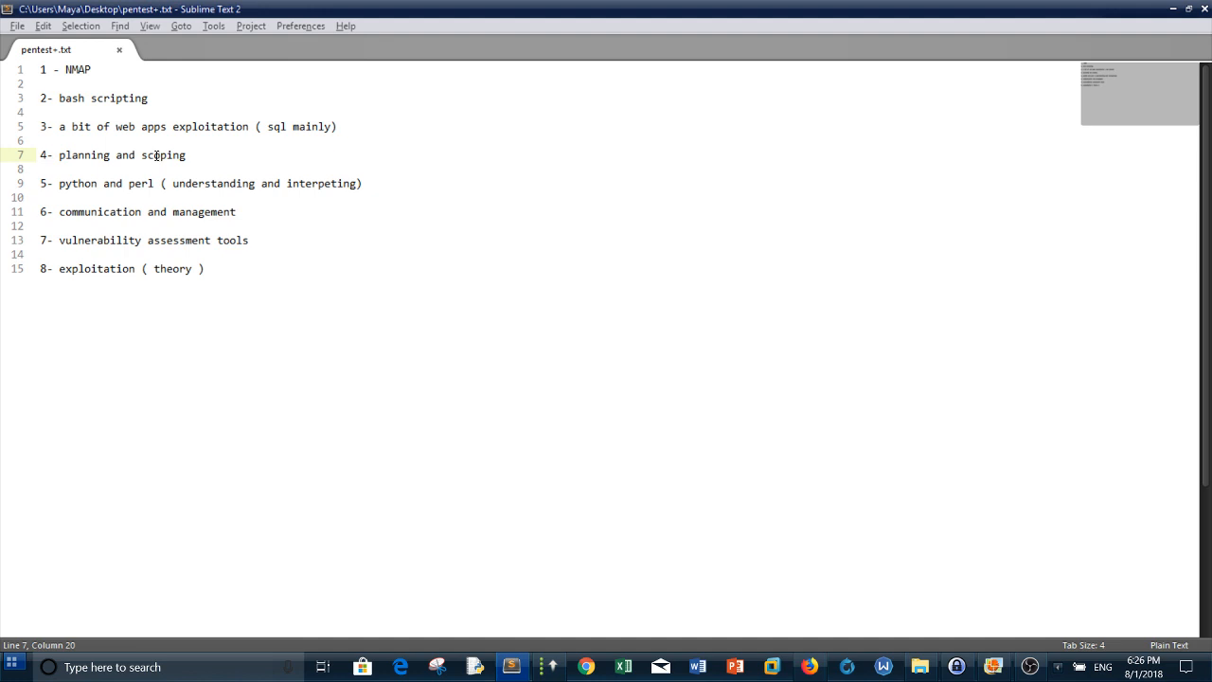
mouse_move(244, 182)
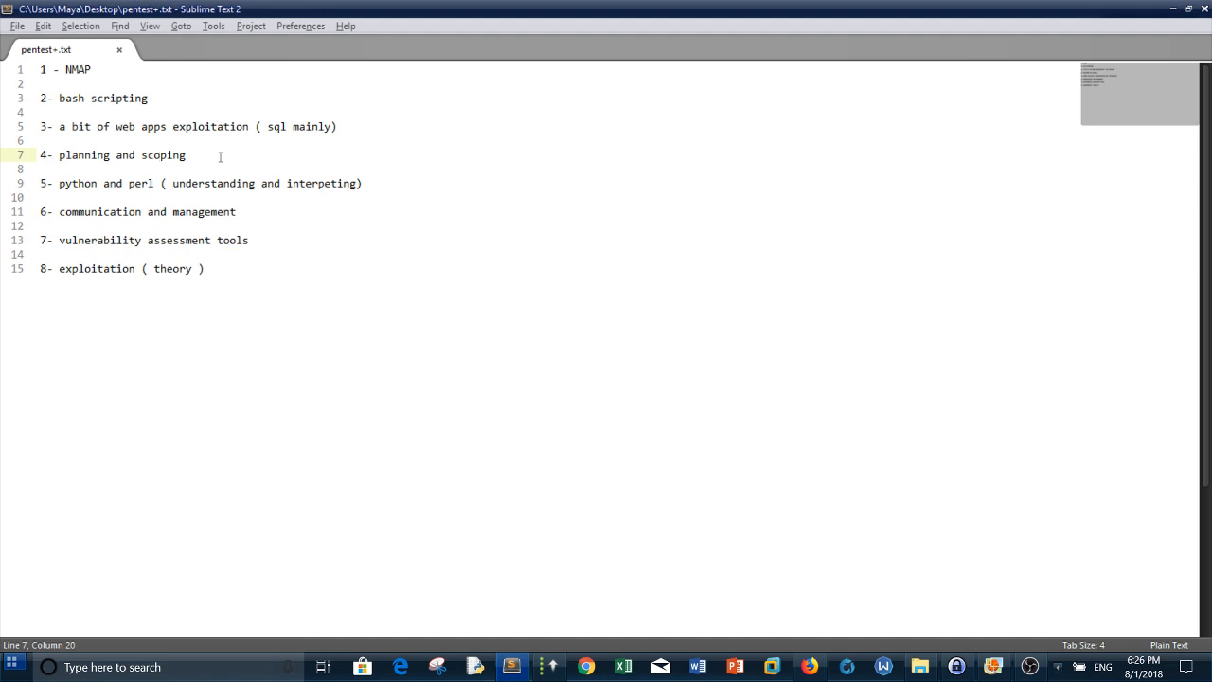
click(254, 239)
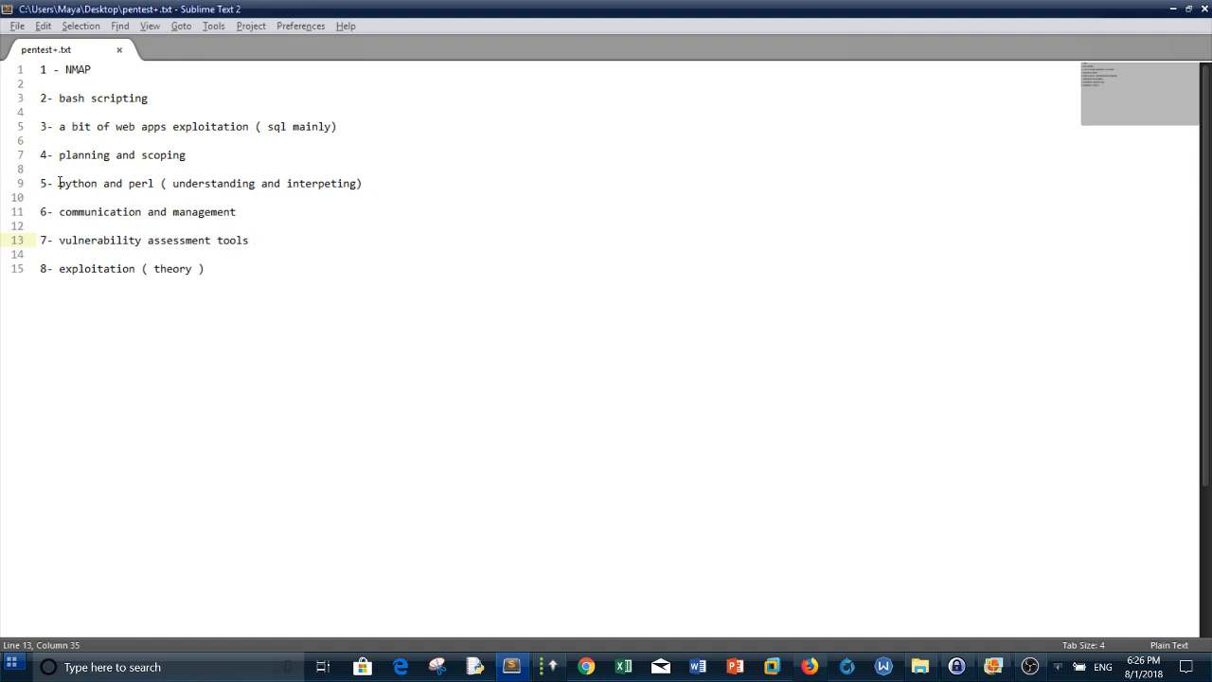
drag(58, 181, 156, 181)
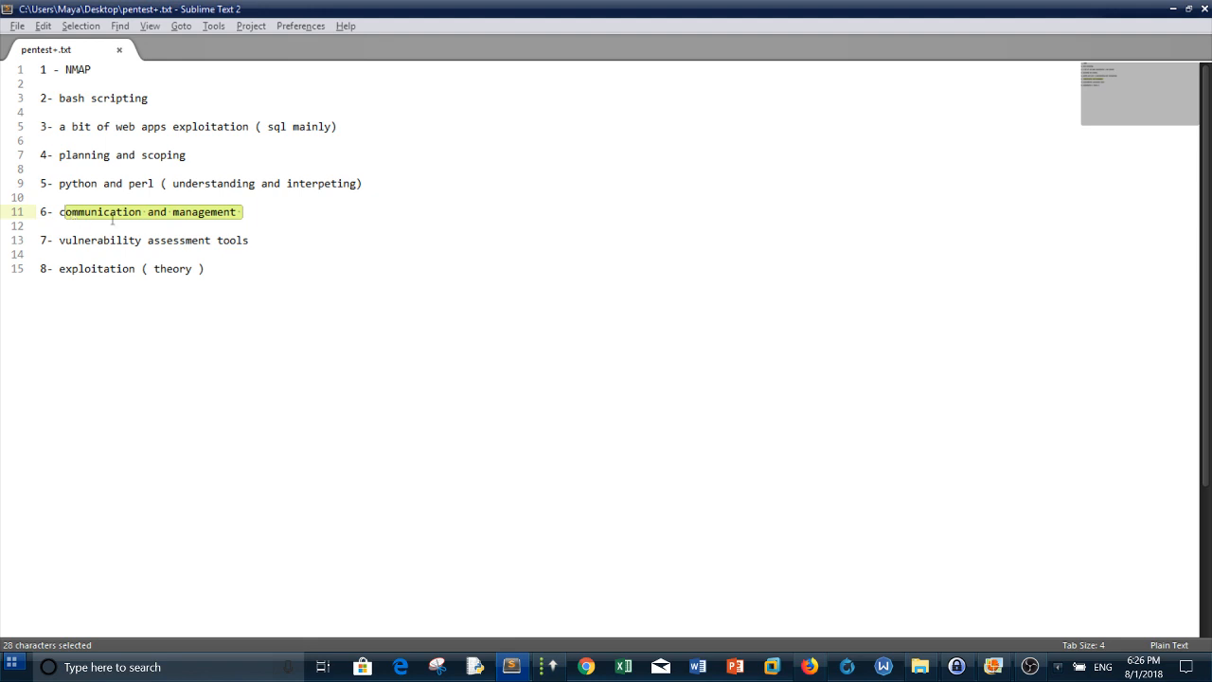
mouse_move(114, 220)
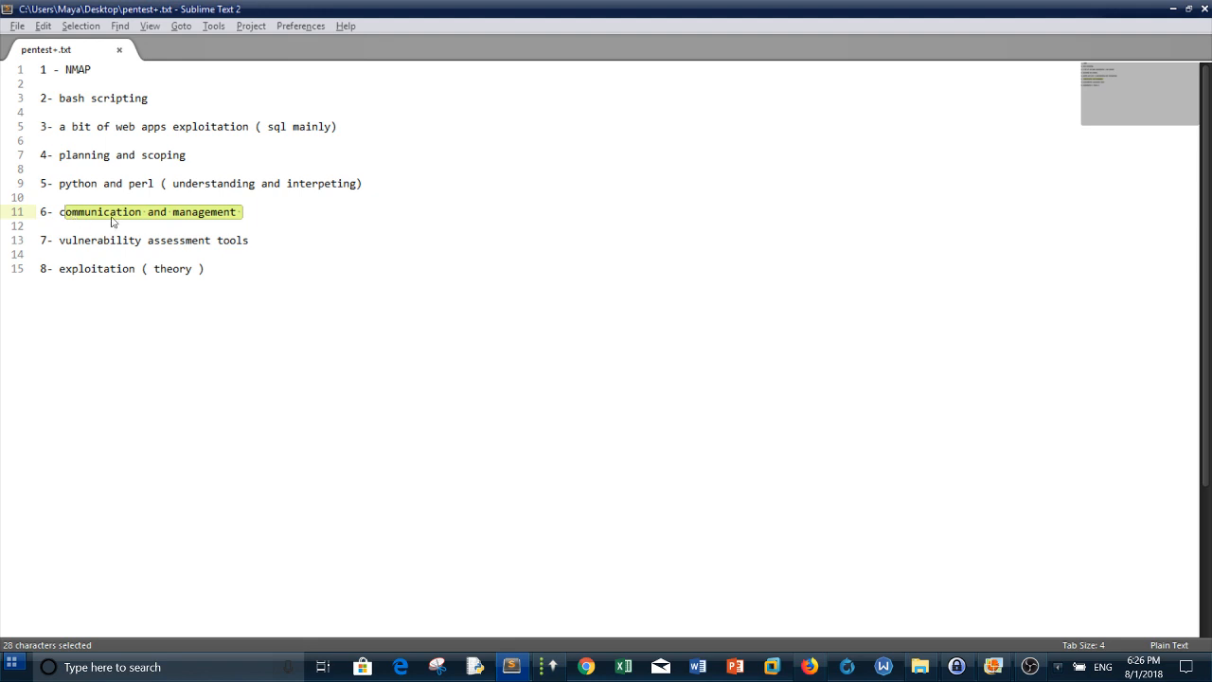
click(111, 212)
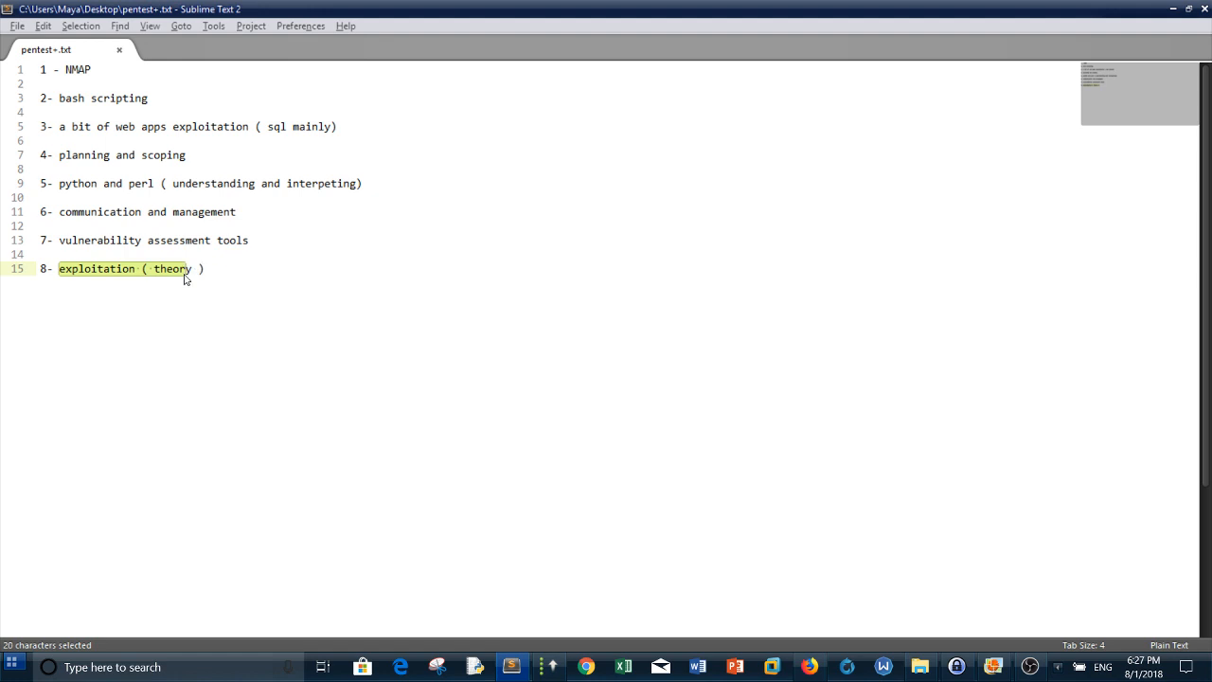
mouse_move(97, 276)
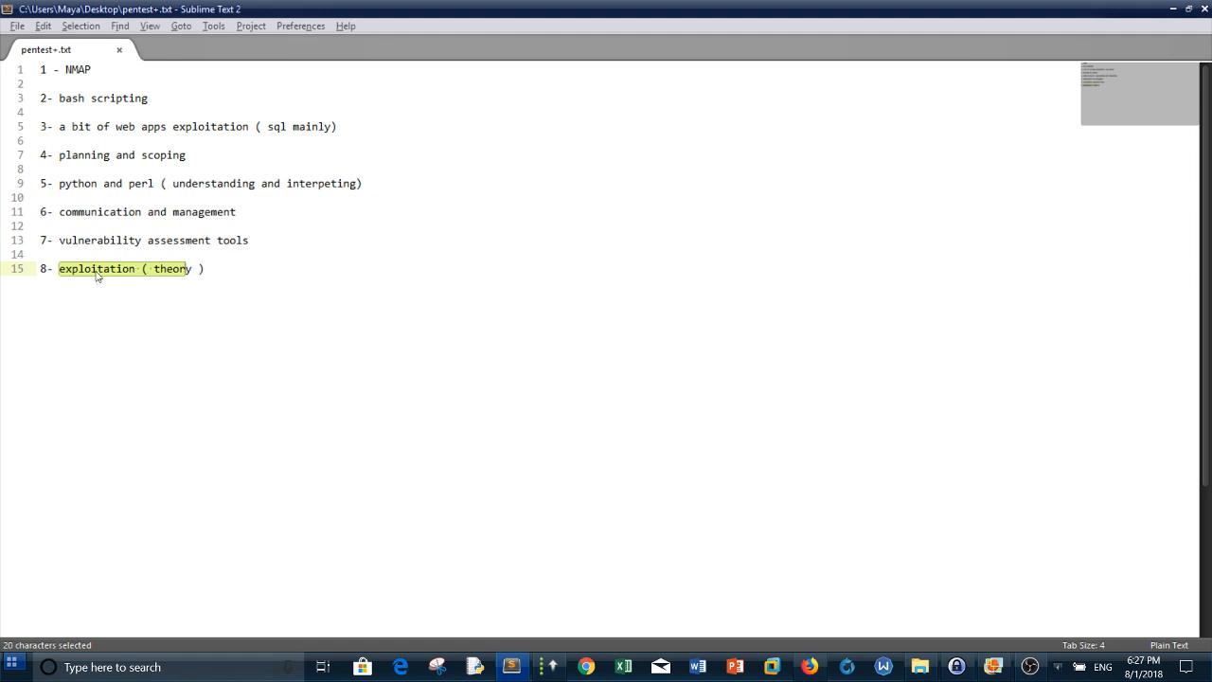
mouse_move(91, 272)
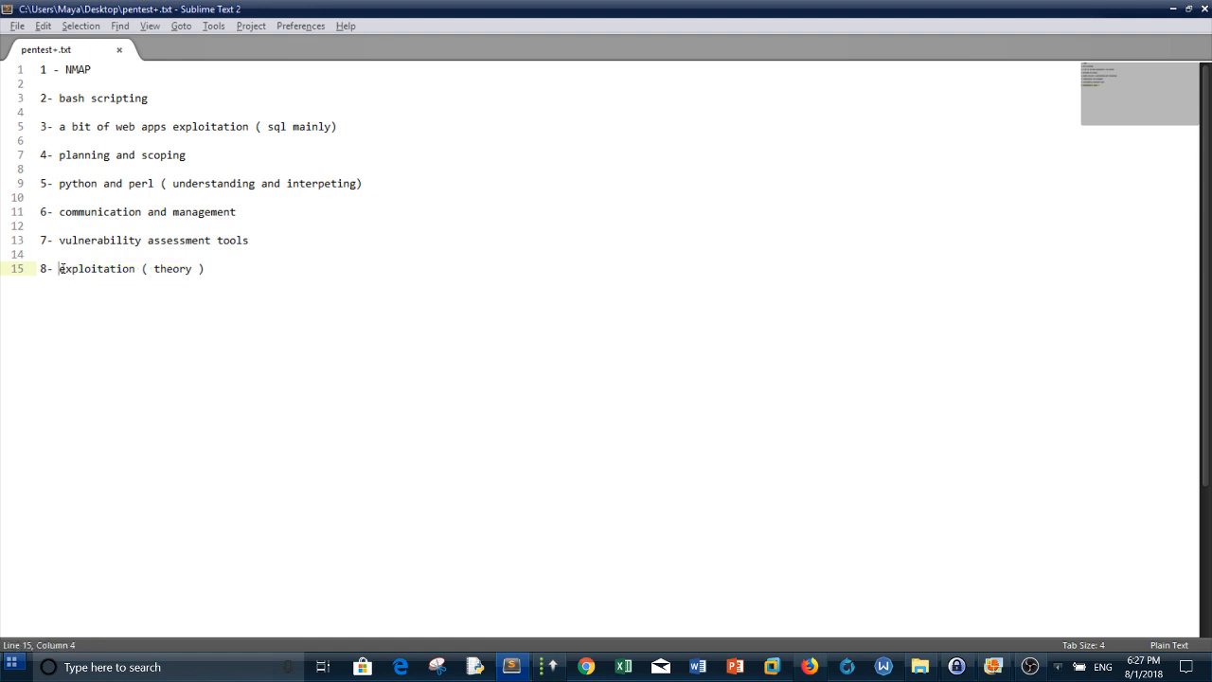
double_click(96, 269)
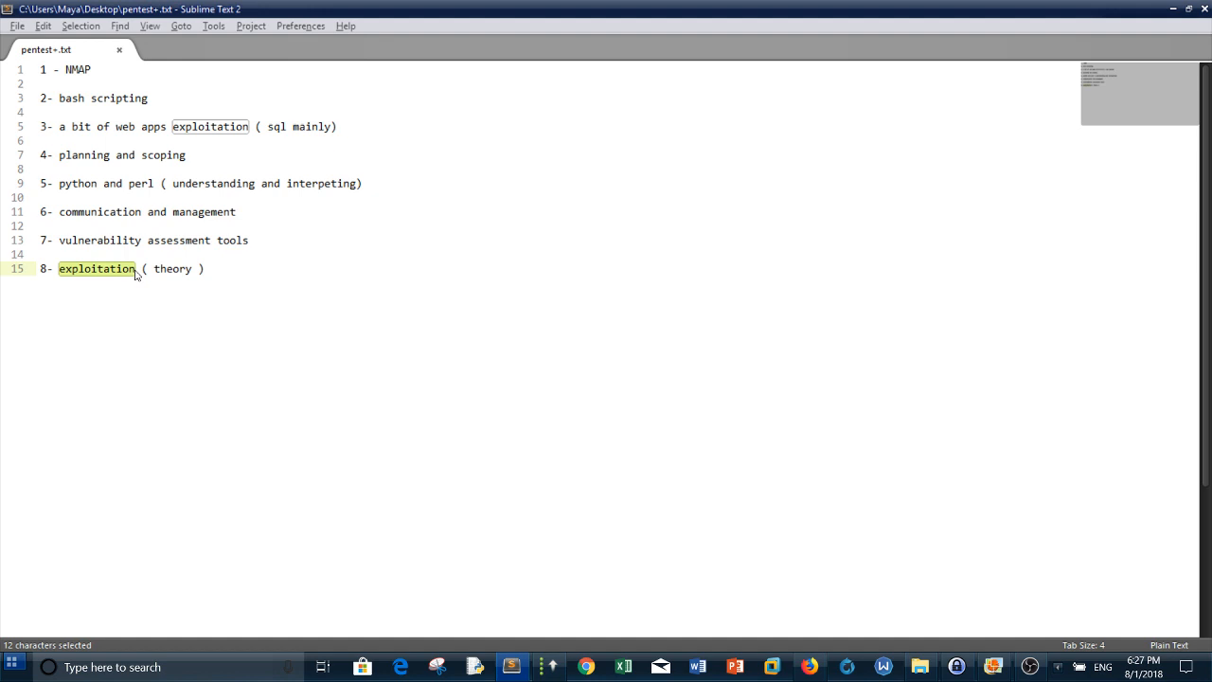
mouse_move(136, 273)
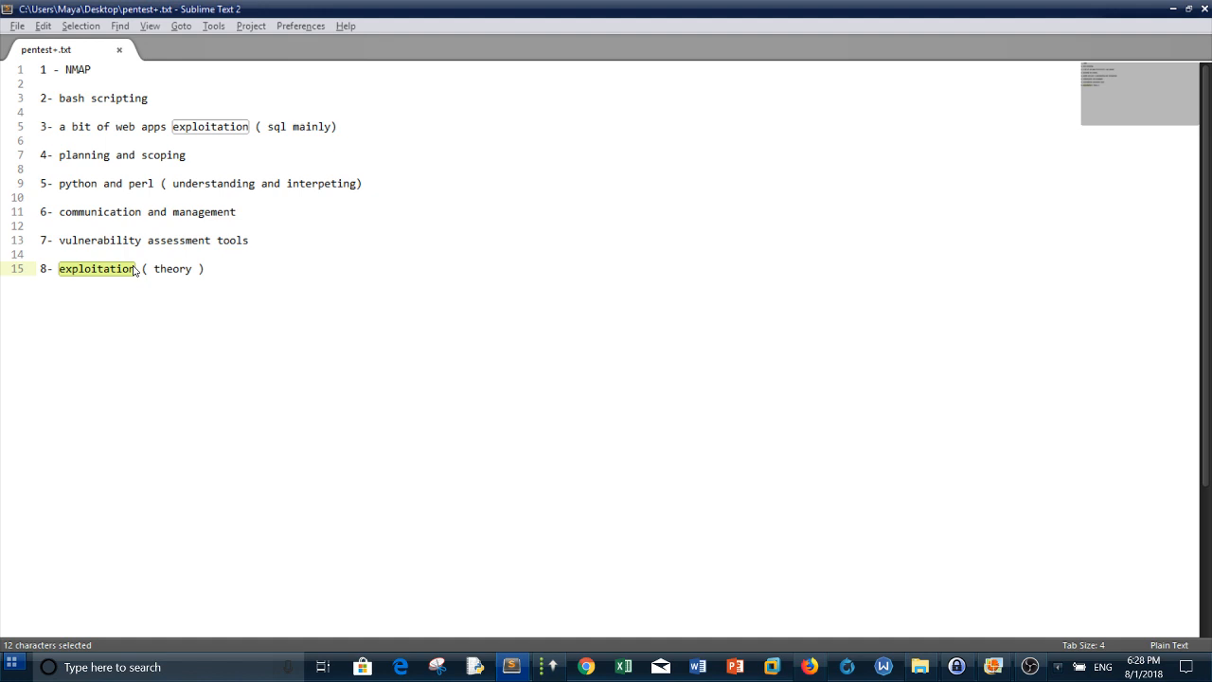
mouse_move(335, 244)
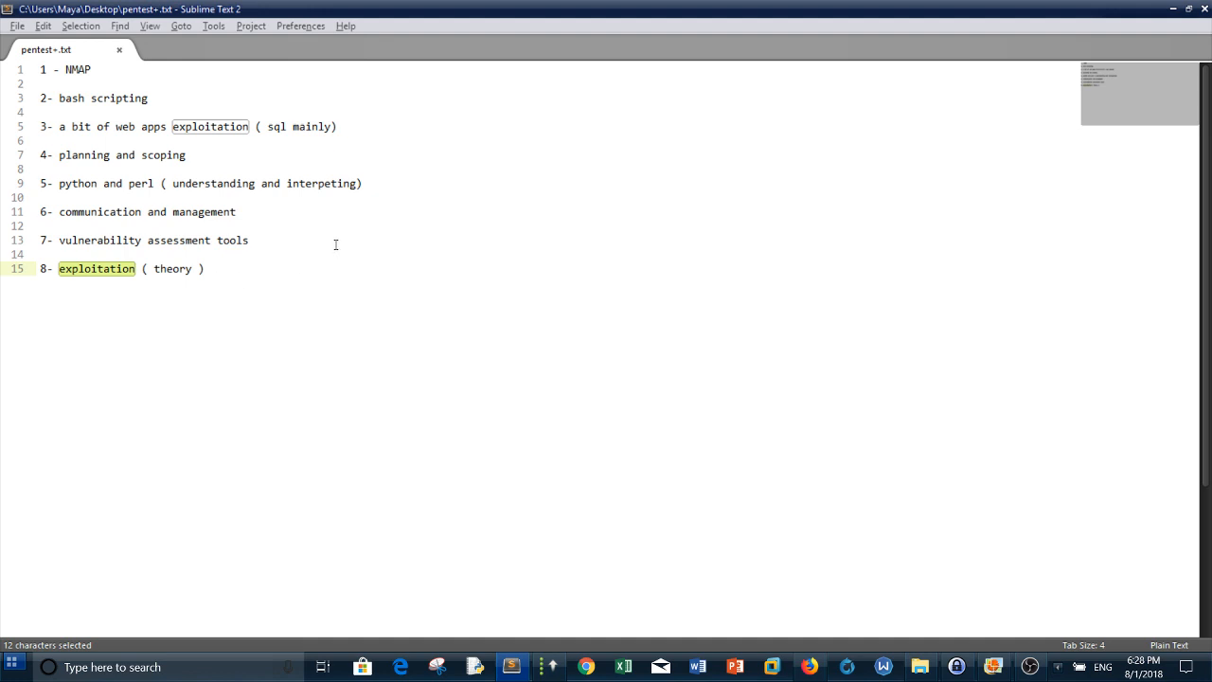
mouse_move(585, 86)
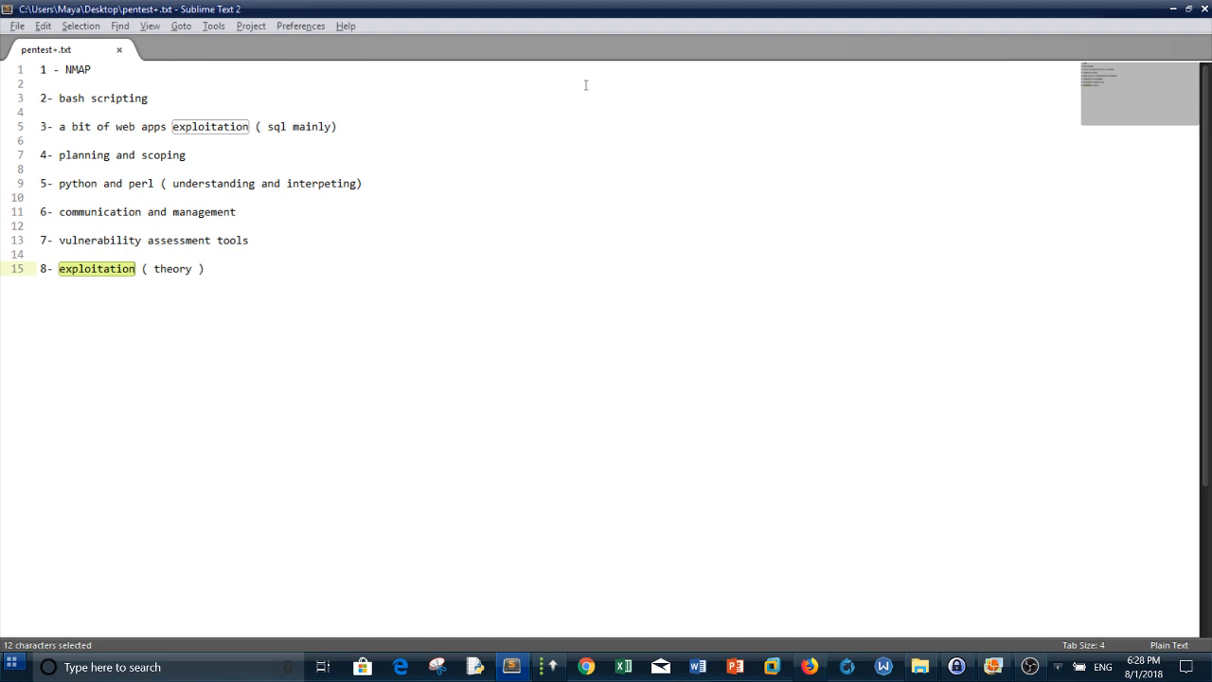
mouse_move(701, 161)
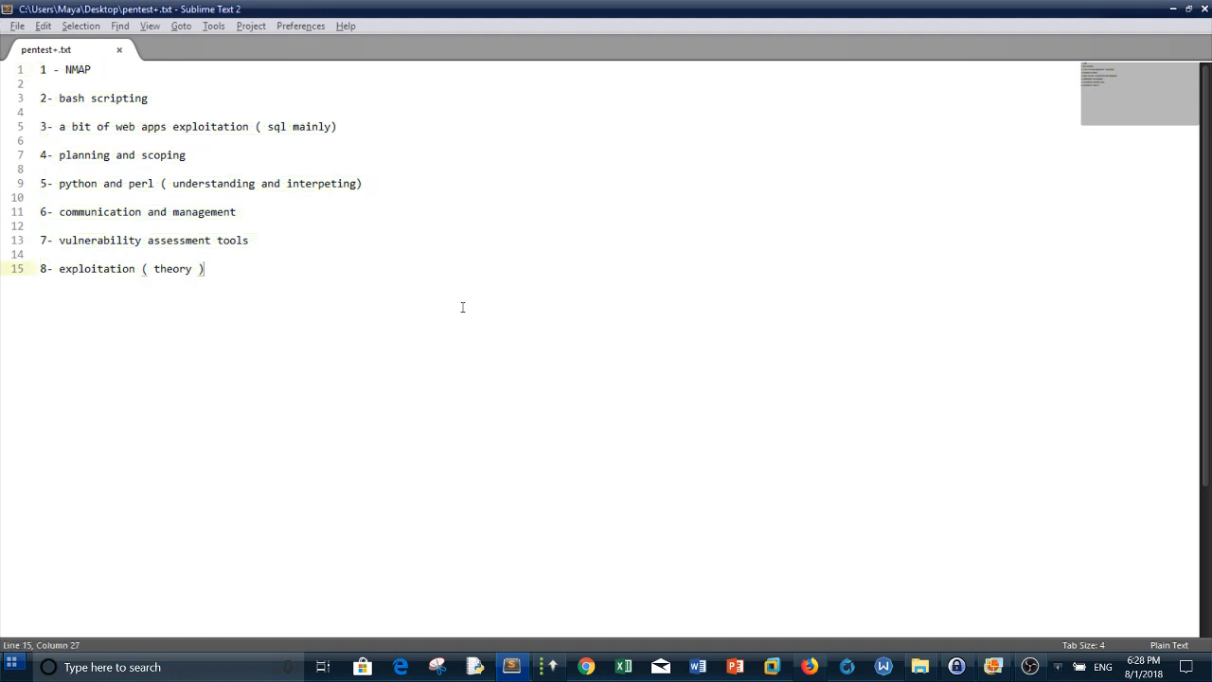
key(ctrl+a)
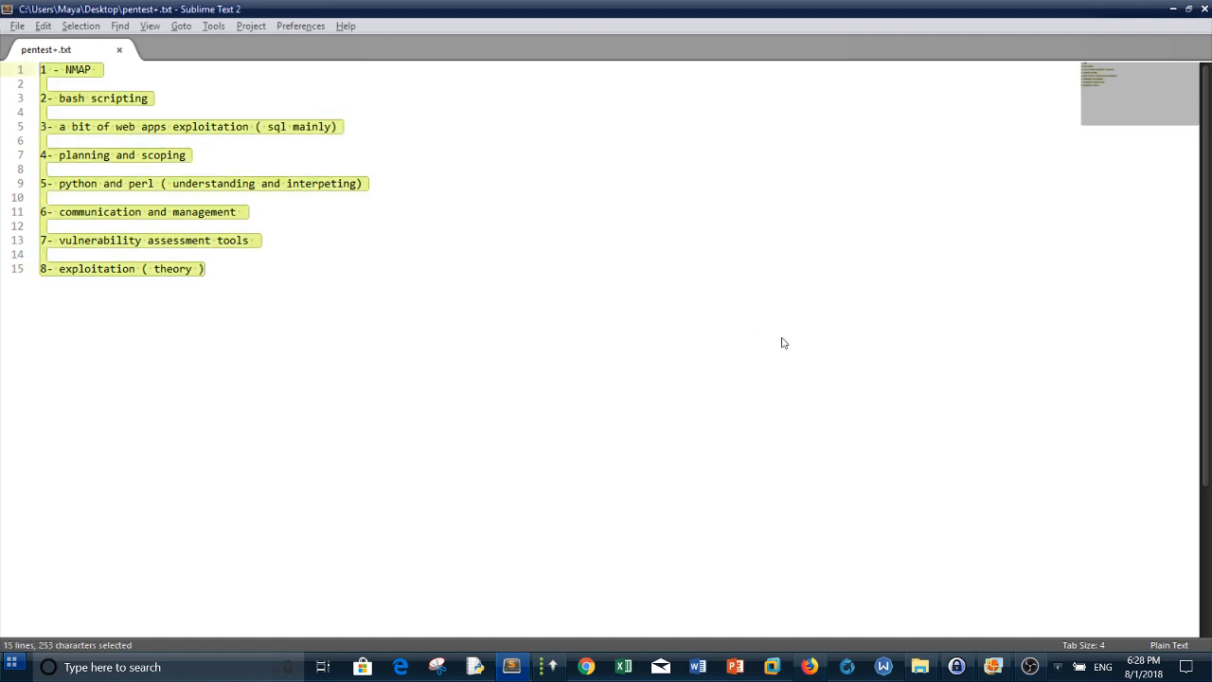
mouse_move(761, 344)
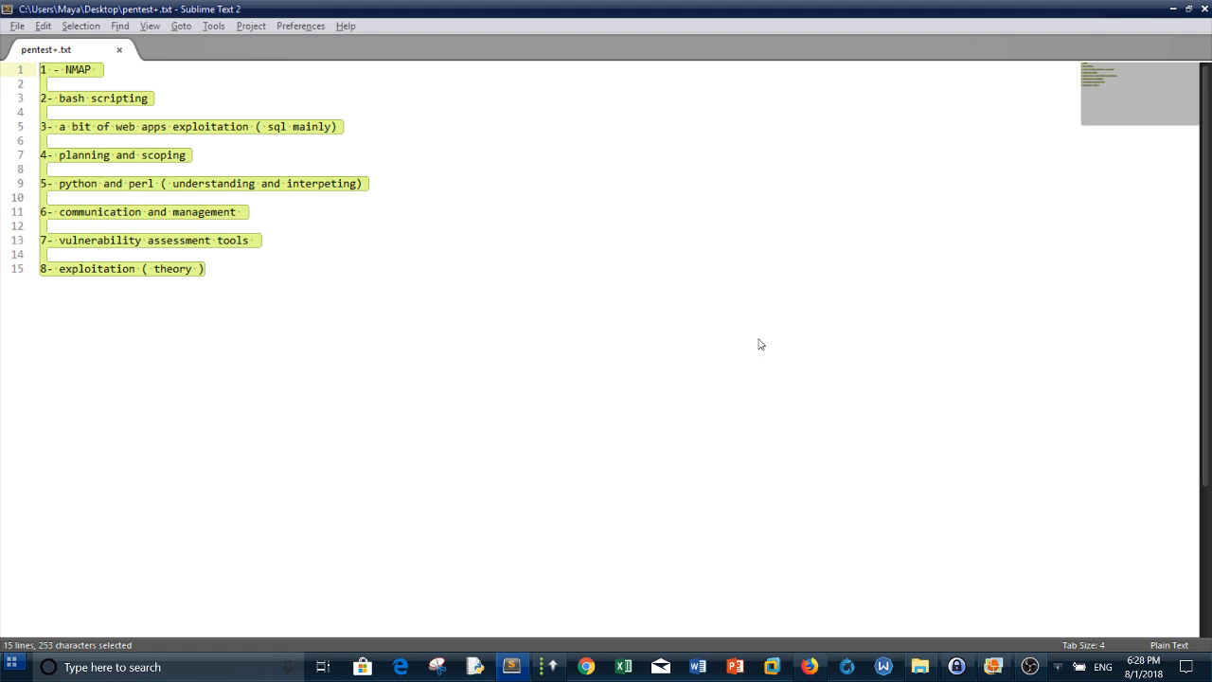
click(761, 324)
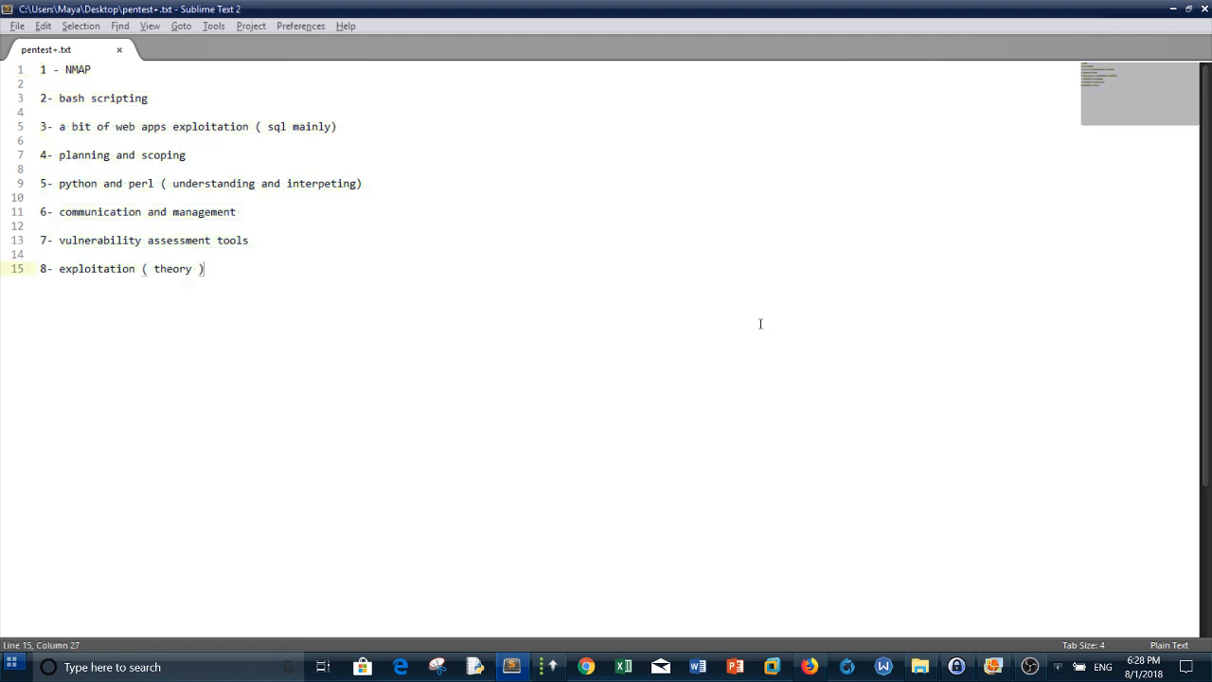
click(992, 667)
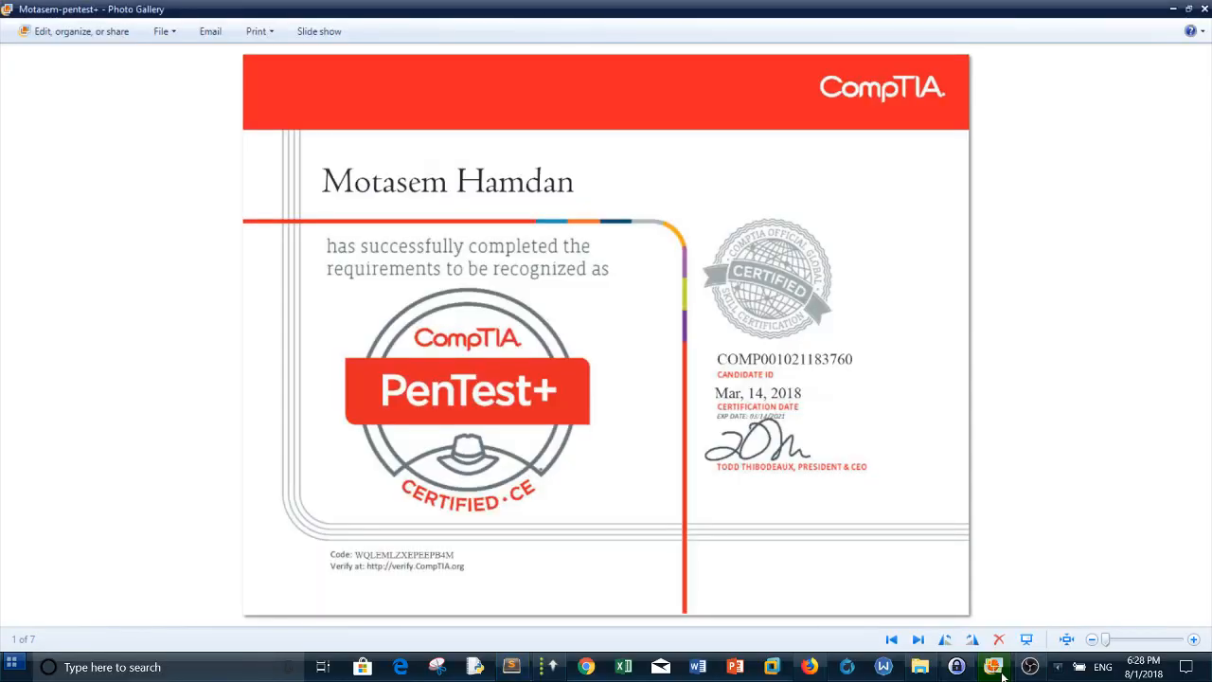
mouse_move(791, 428)
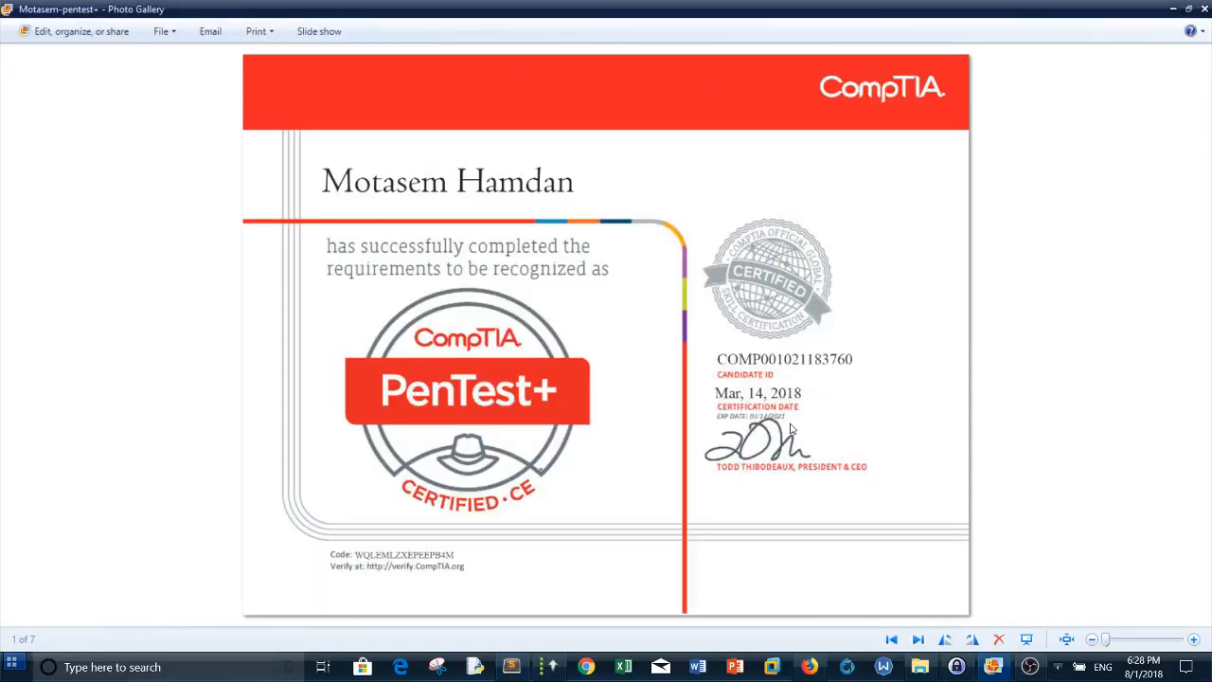
mouse_move(693, 496)
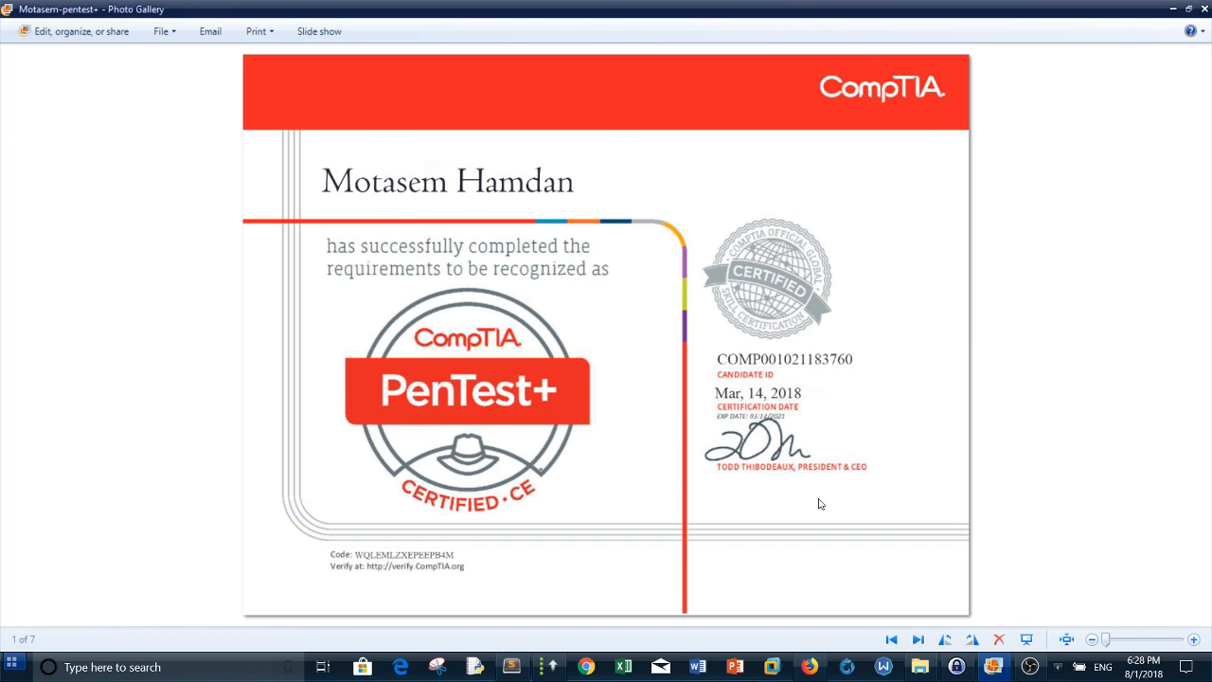
click(992, 666)
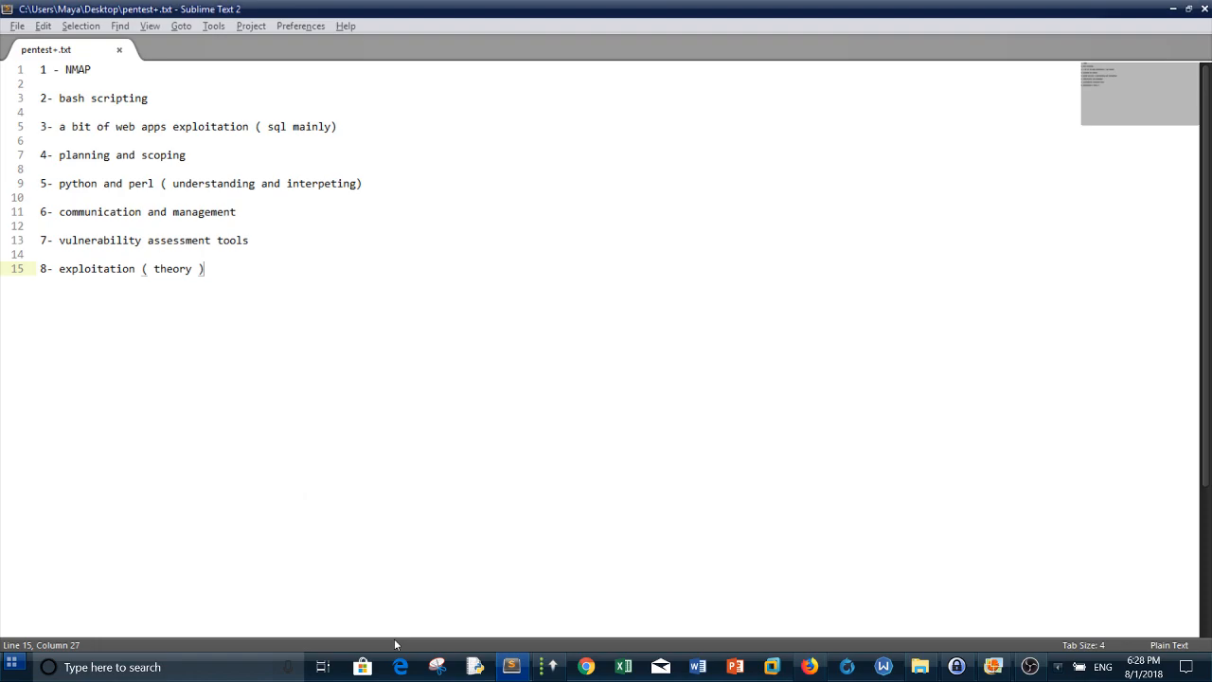
click(399, 667)
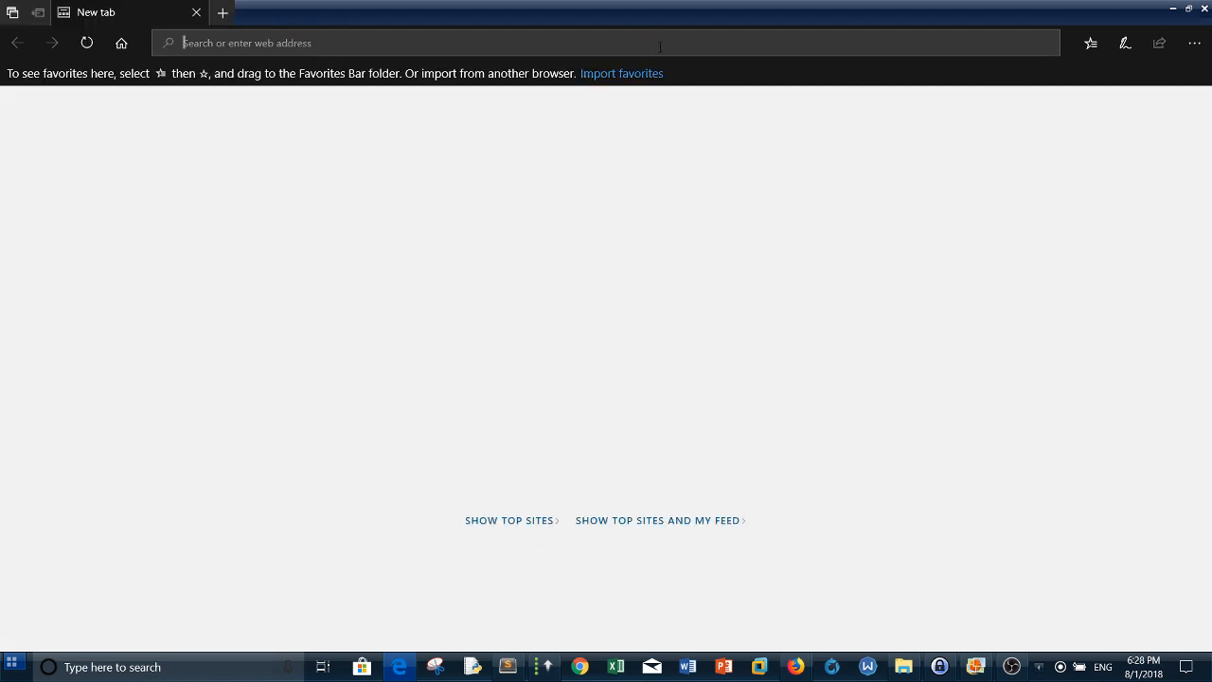
text(www.google.com/?gws_rd=ssl)
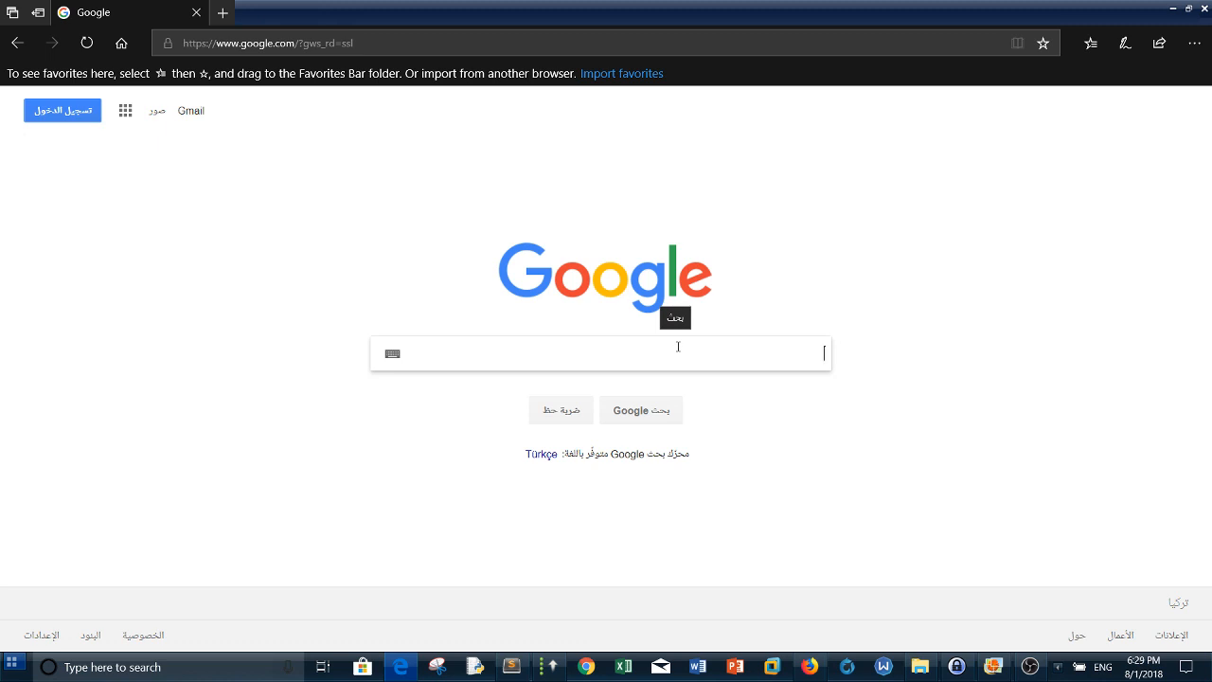
text(pentest+)
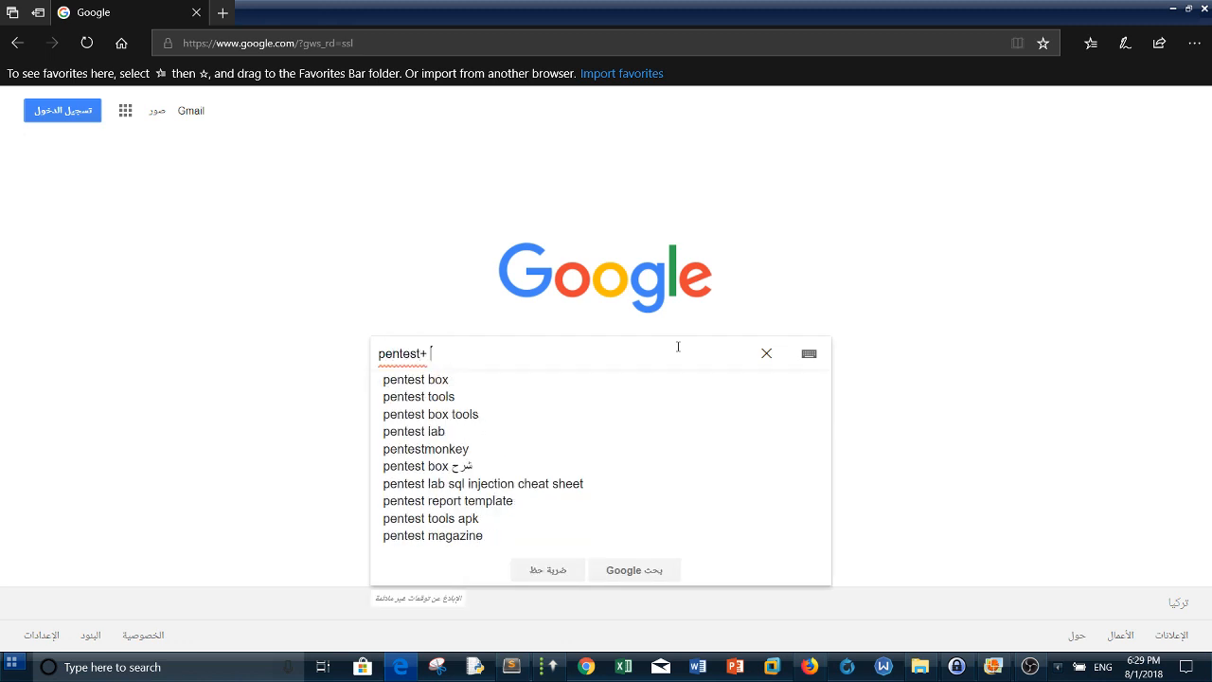
key(Return)
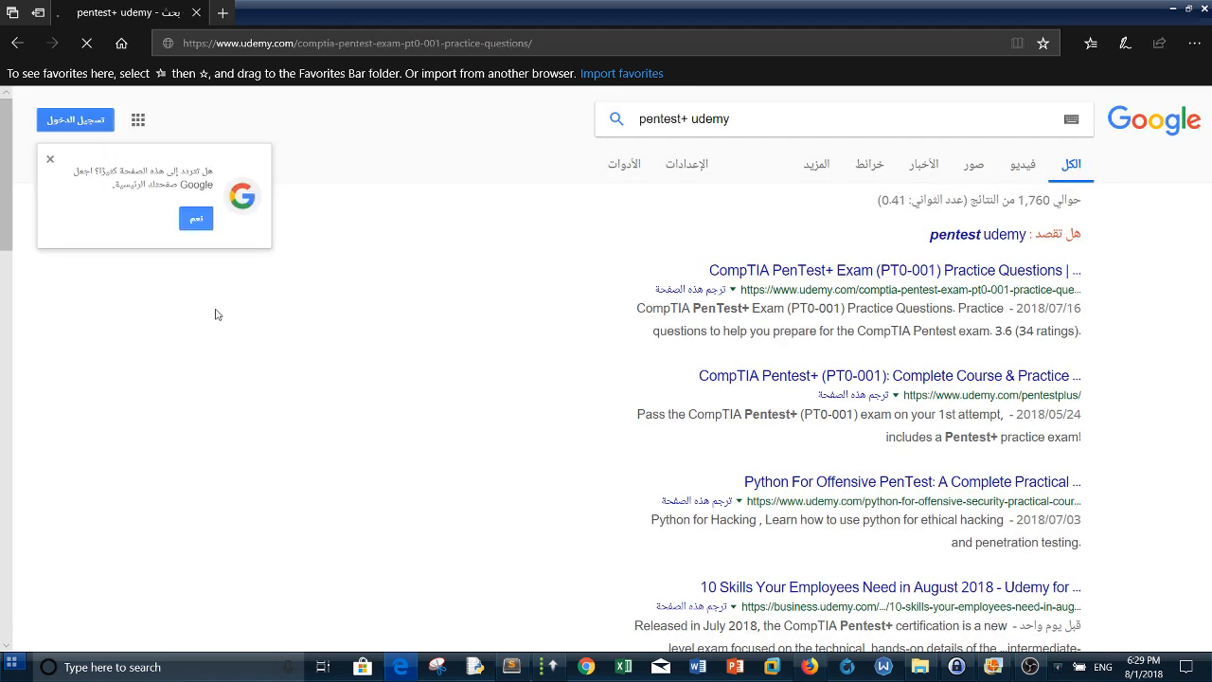
- Open the CompTIA PenTest+ (PT0-001) Practice Questions course and review its contents and description
click(875, 269)
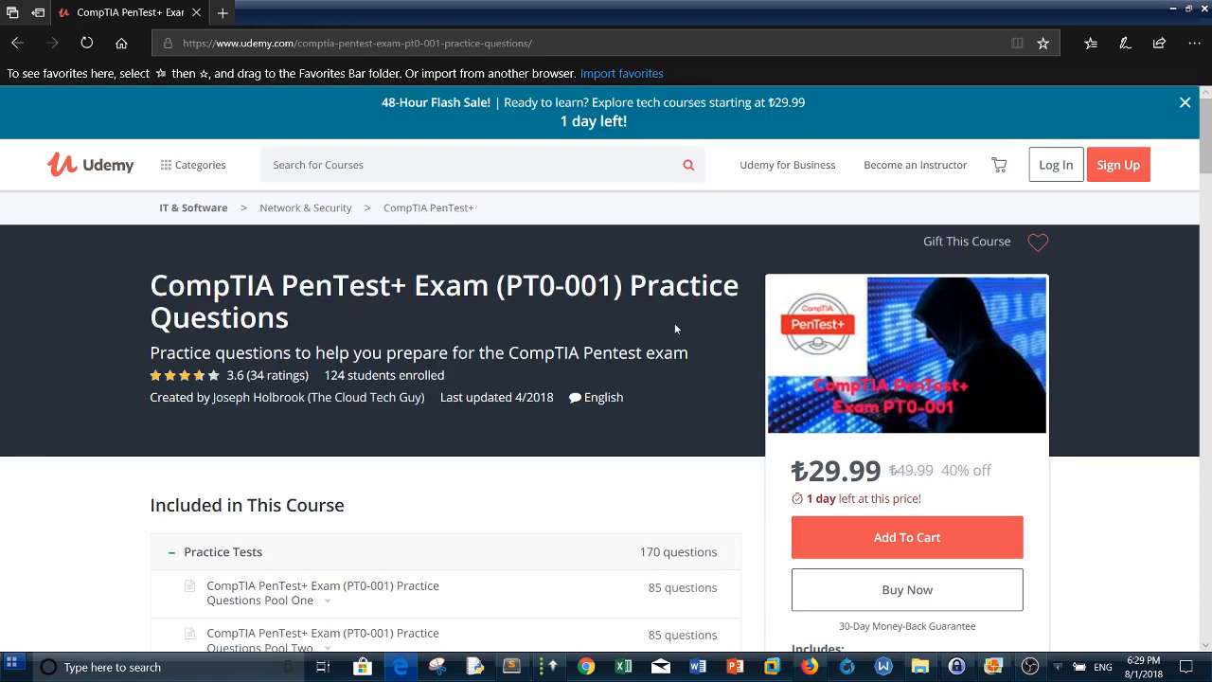
mouse_move(1068, 235)
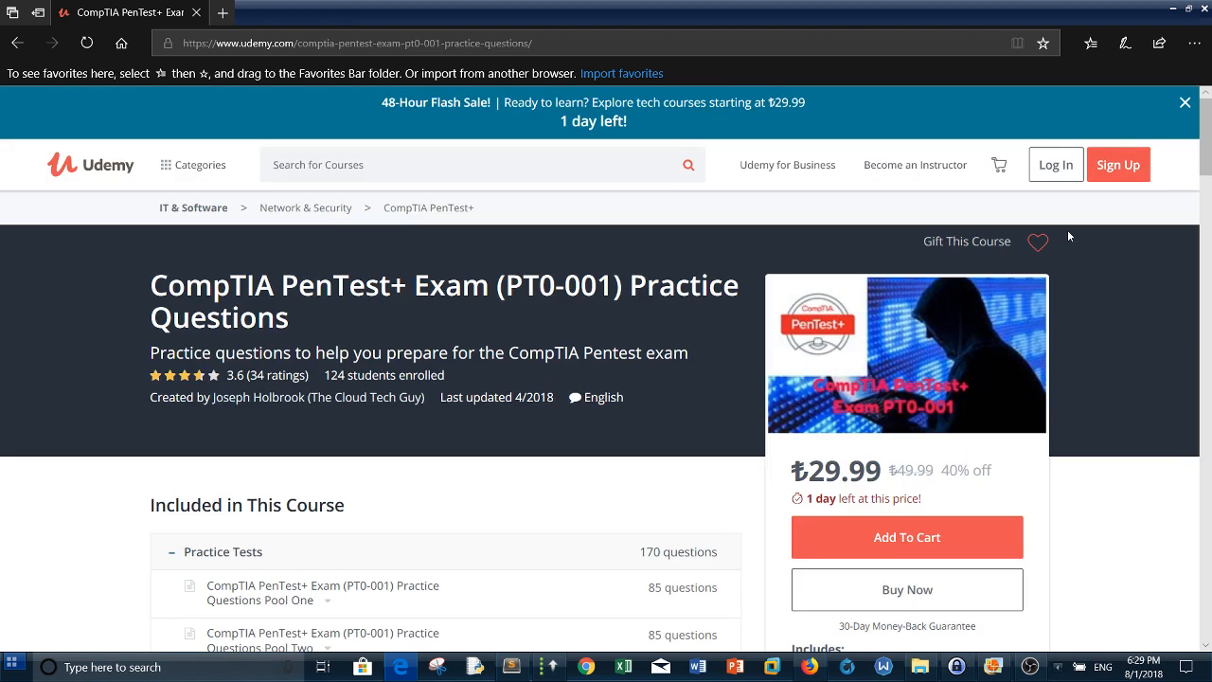
scroll(down, 3)
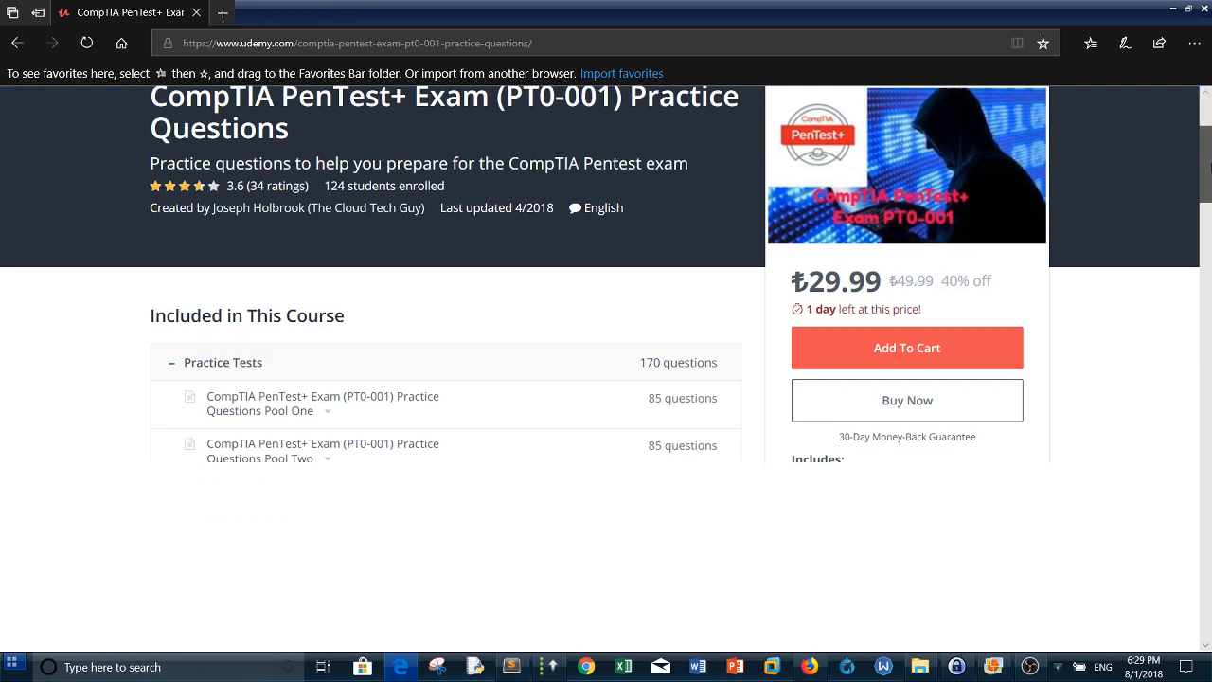
scroll(down, 3)
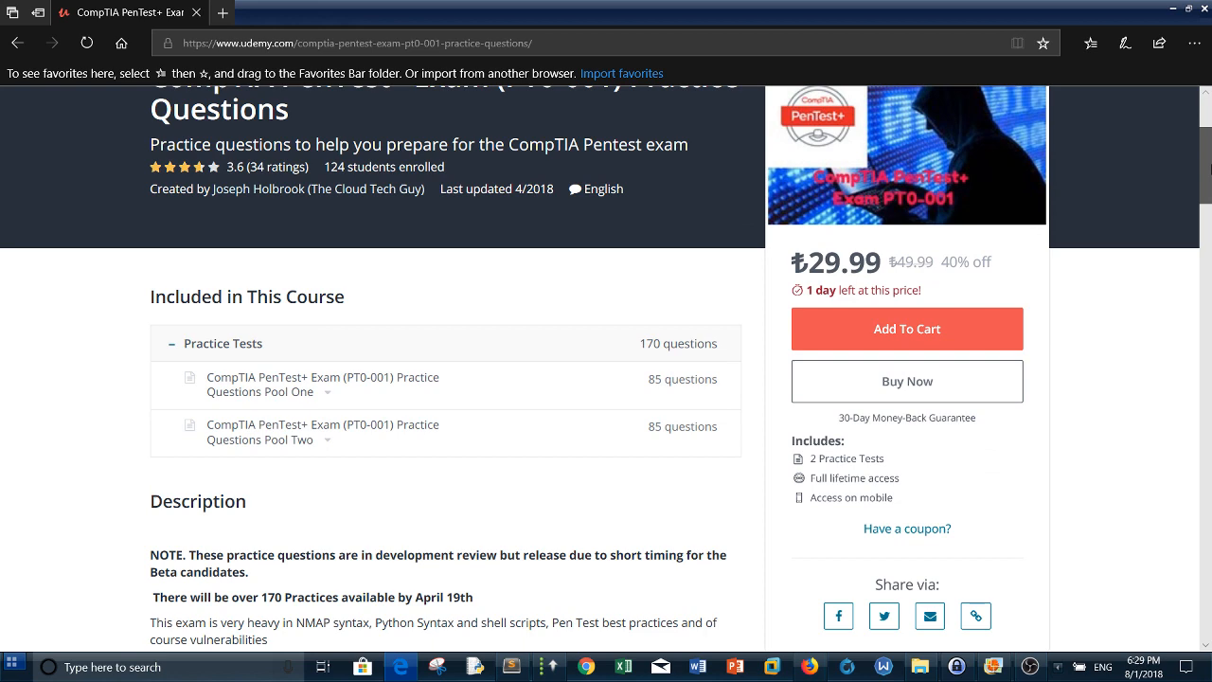
scroll(up, 3)
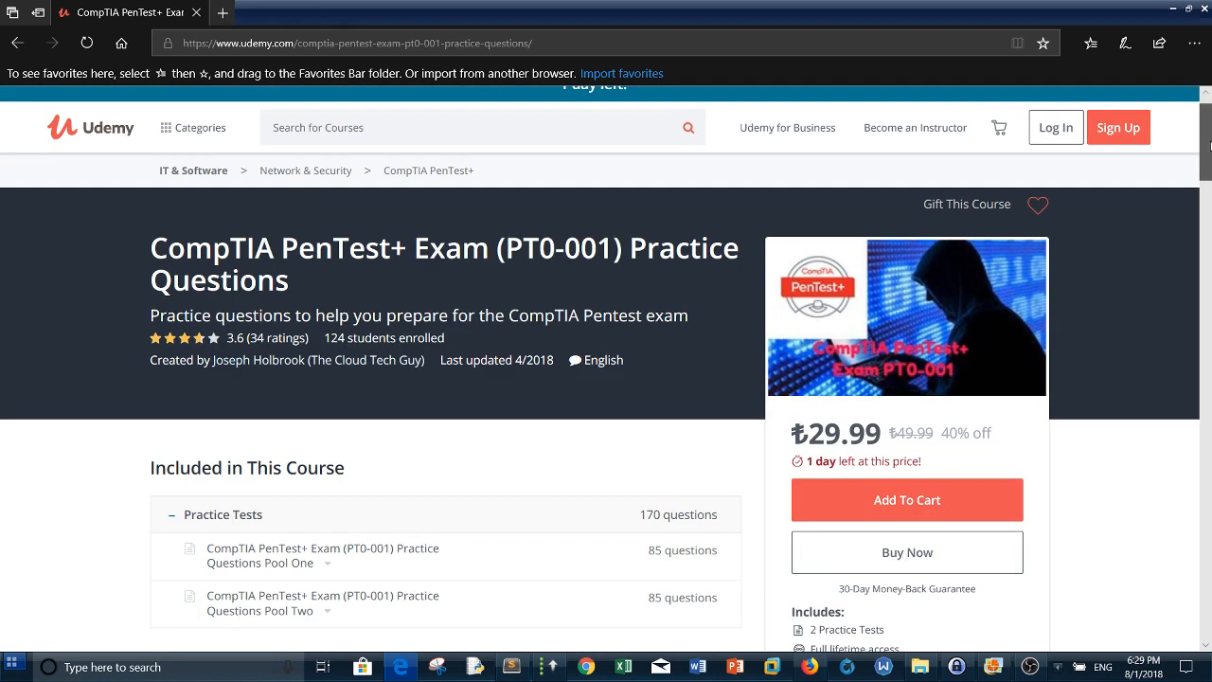
mouse_move(576, 280)
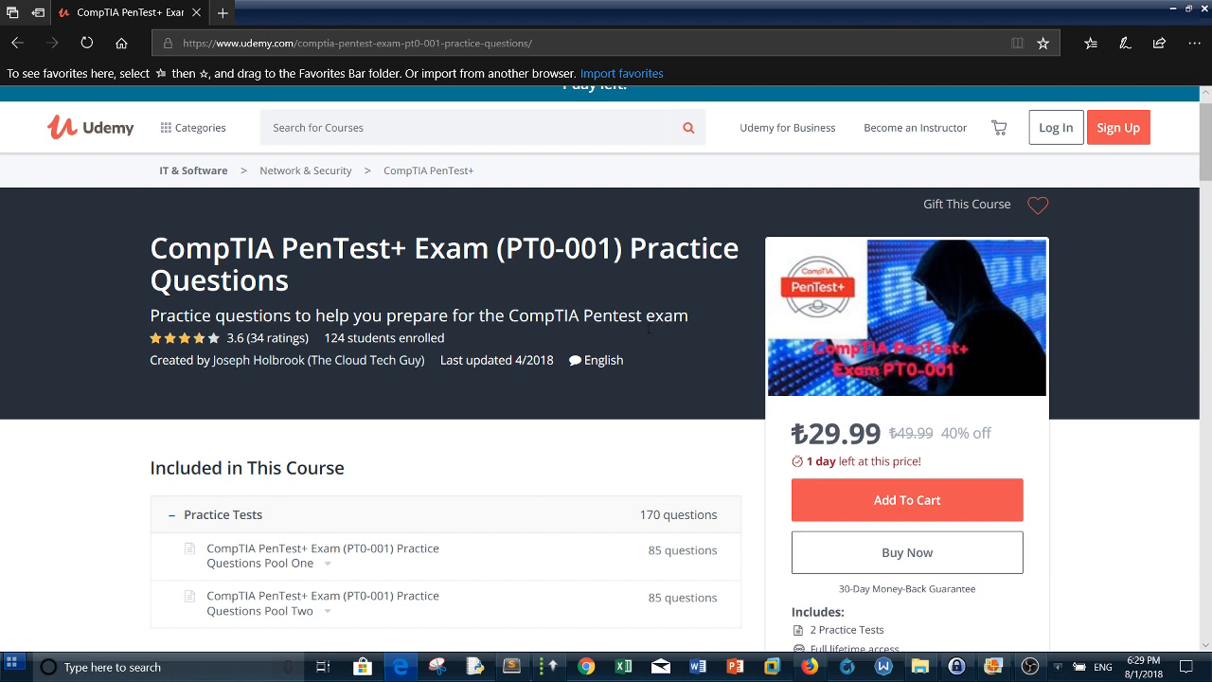
mouse_move(810, 330)
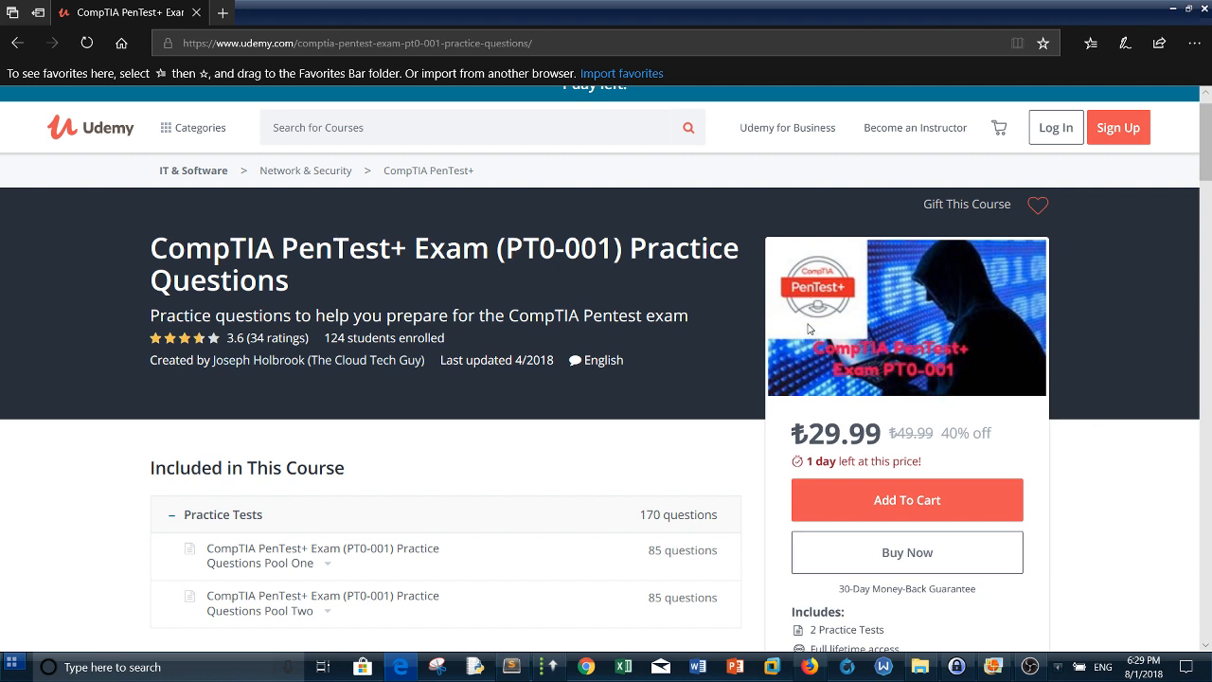
mouse_move(500, 136)
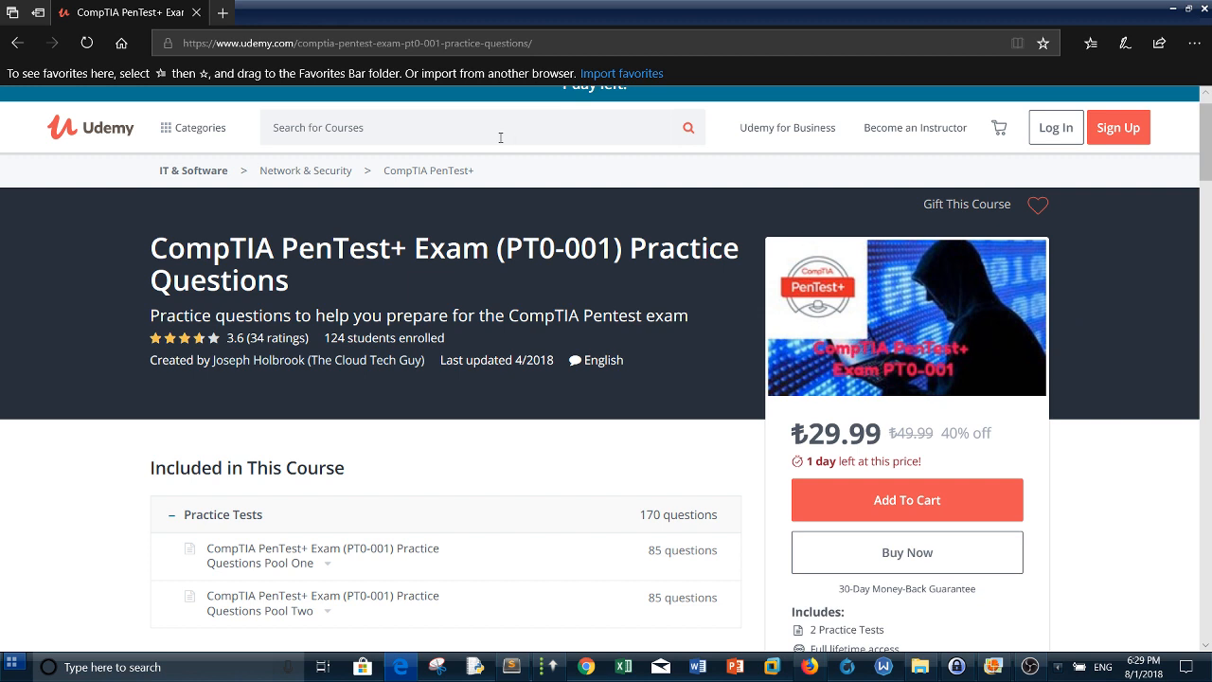
- Search Udemy for "pentest+" and open Jason Dion's Complete Course & Practice Exam result
text(pentest)
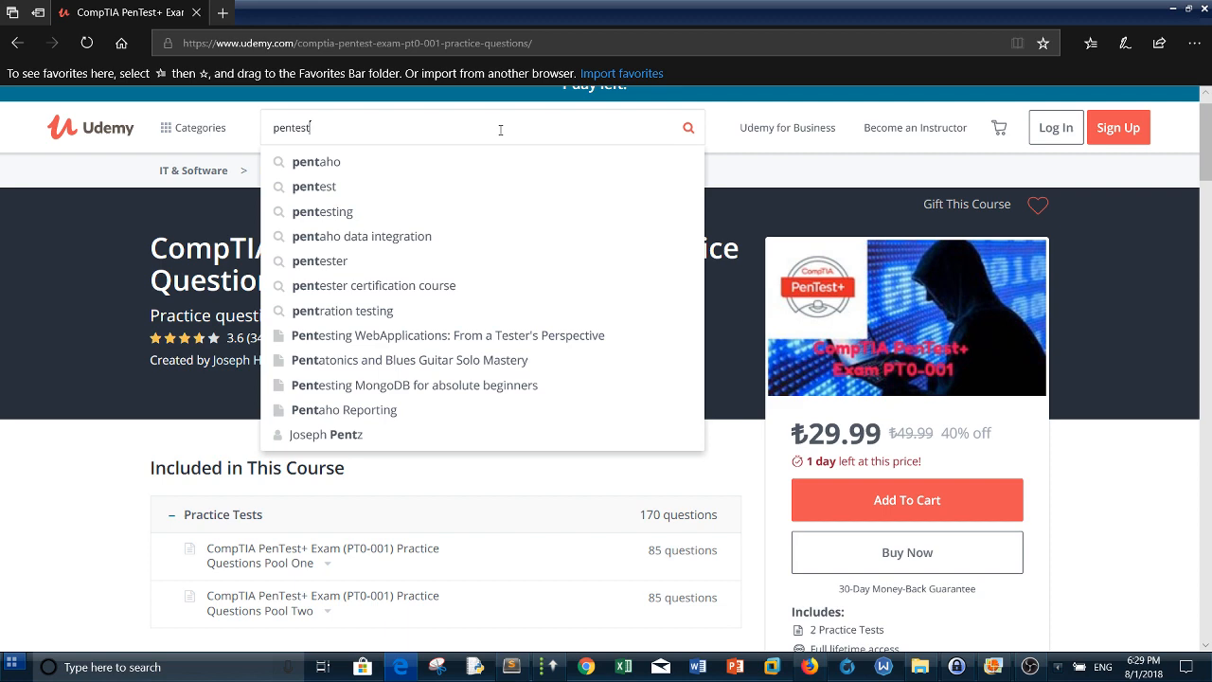
text(+)
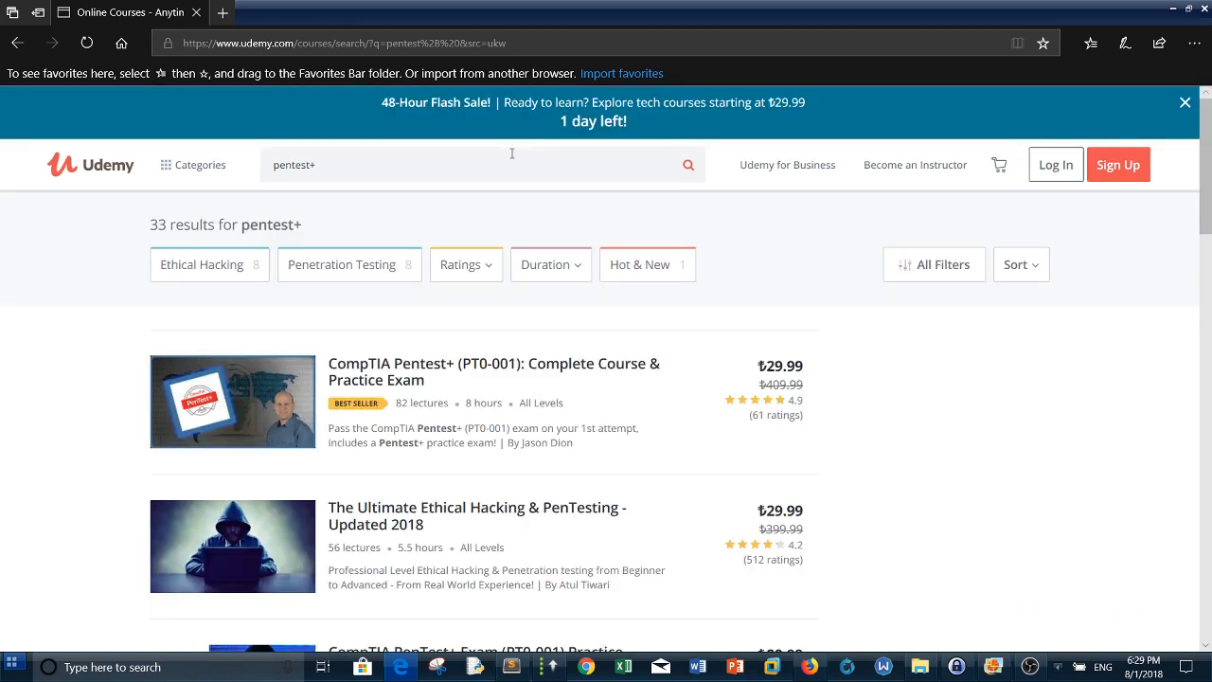
click(494, 364)
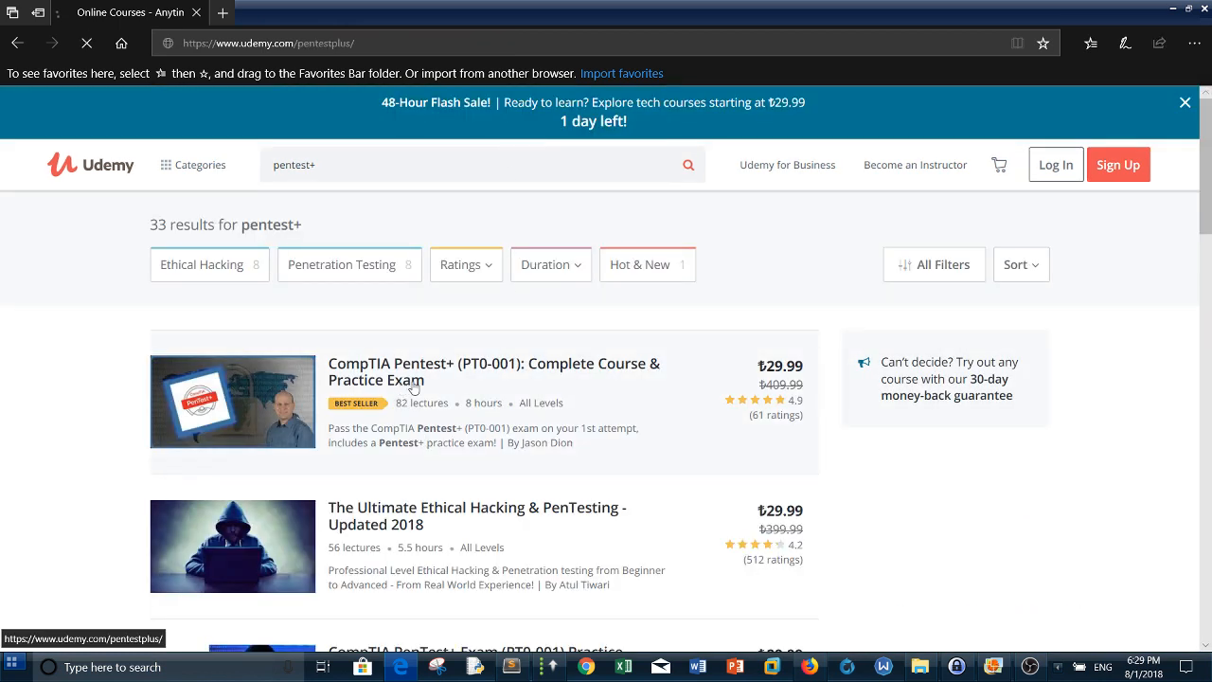
click(493, 371)
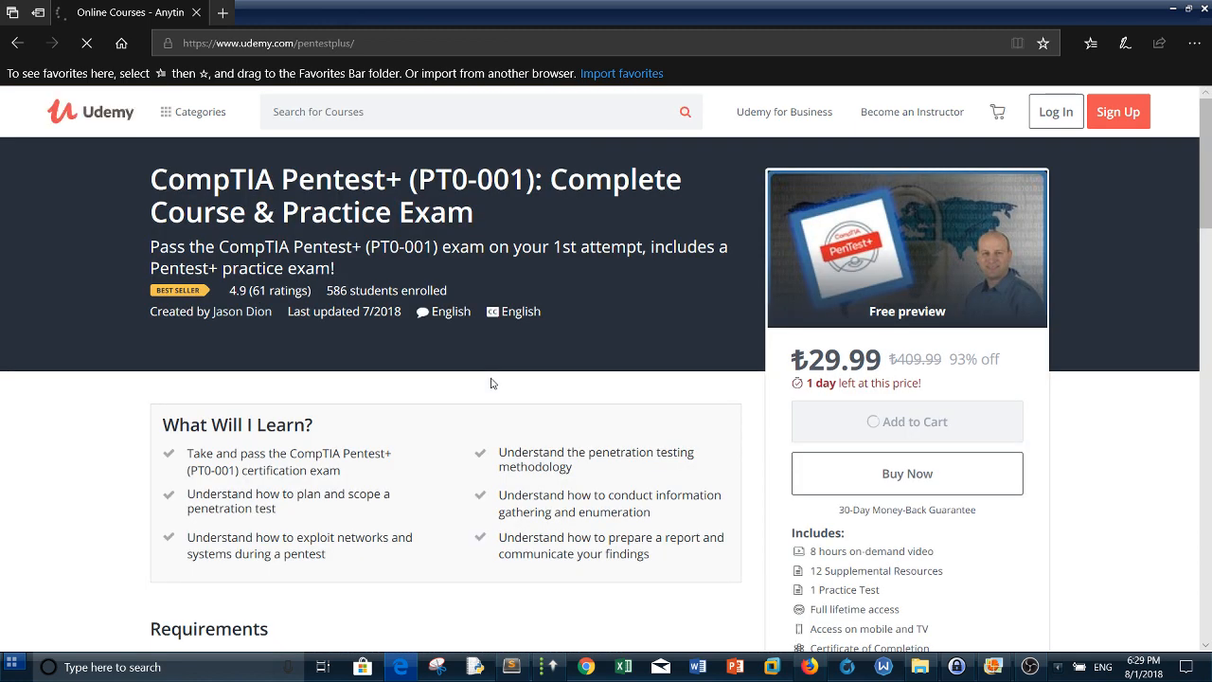